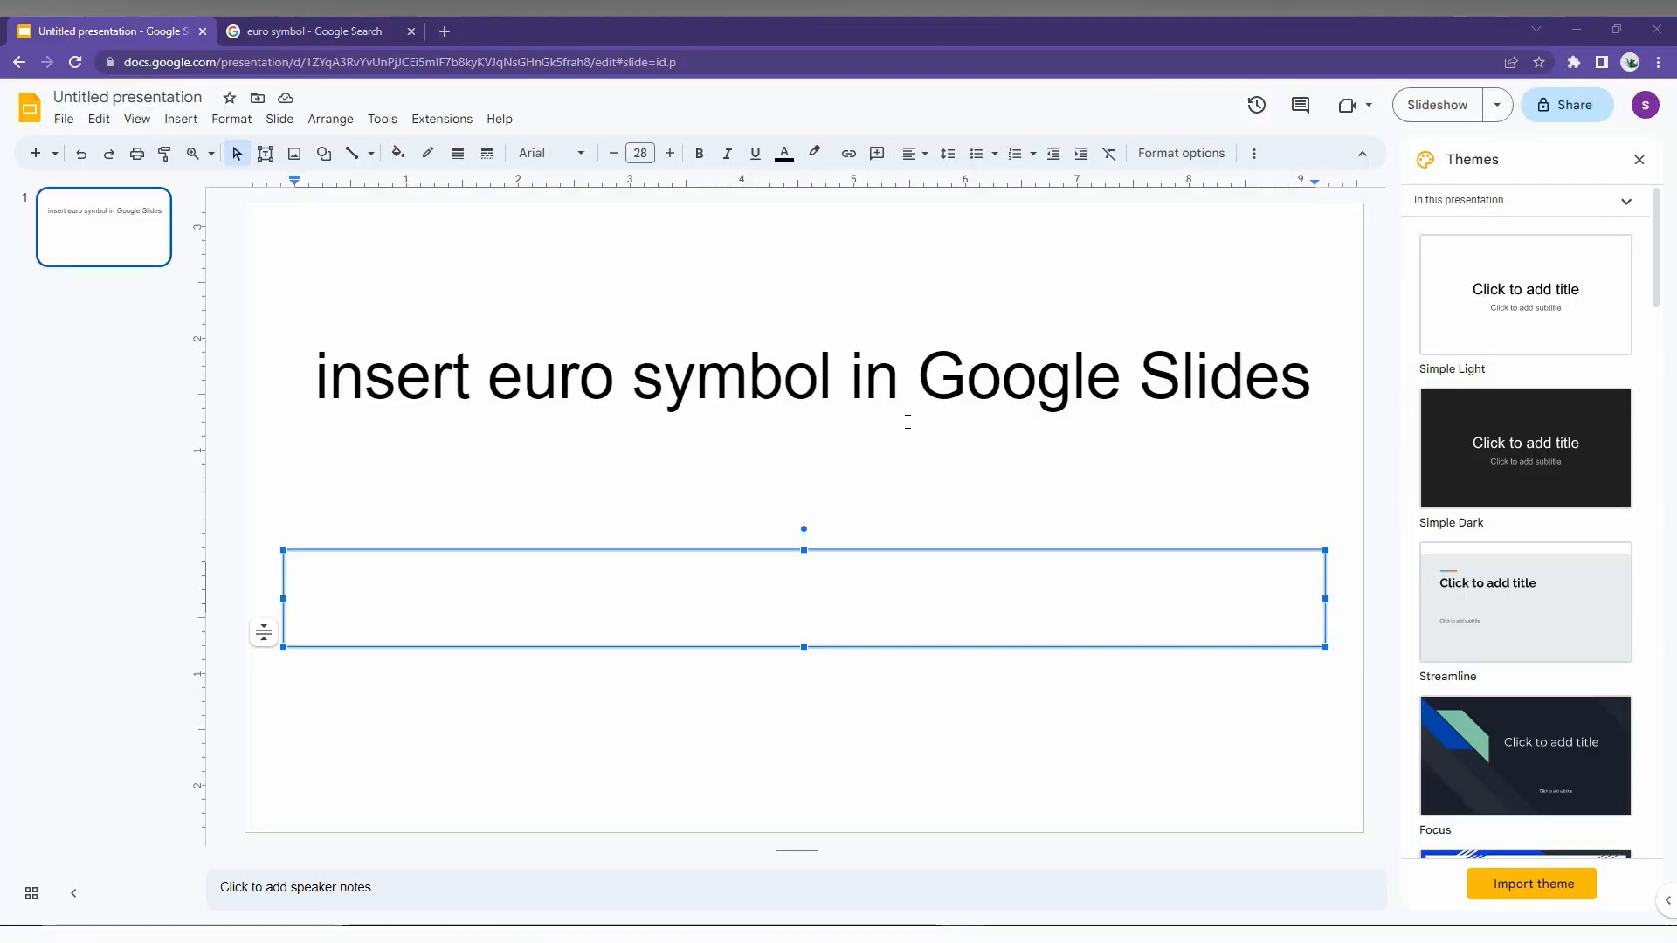
mouse_move(912, 549)
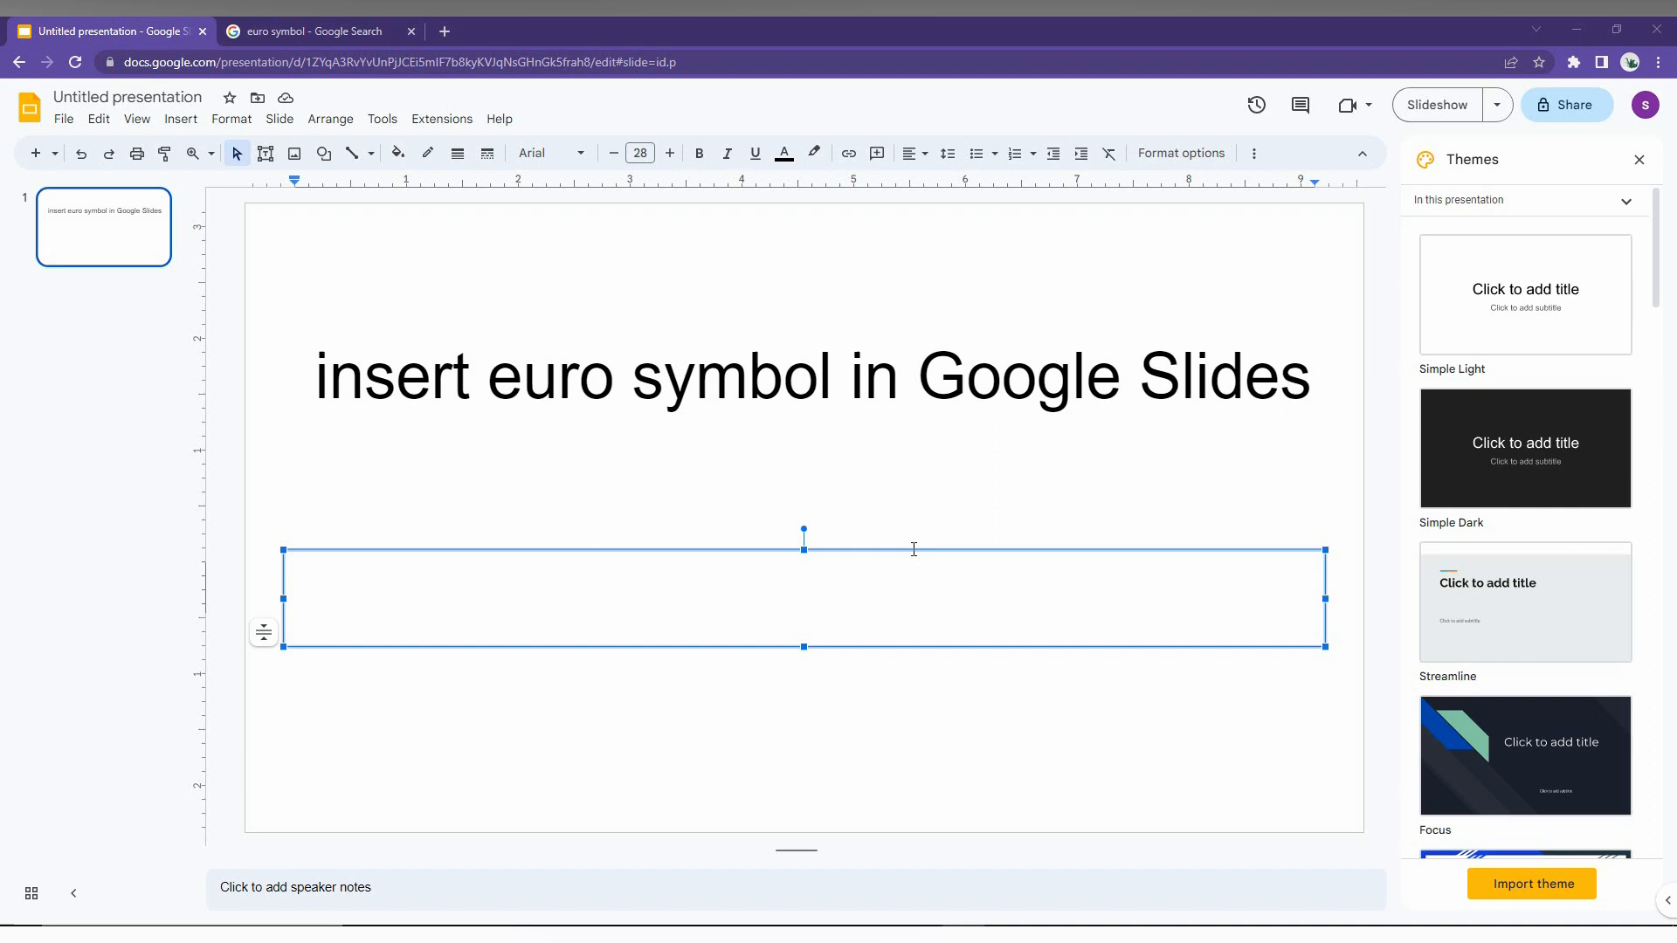
With the subtitle box in edit mode, bring up Insert > Special characters
click(924, 757)
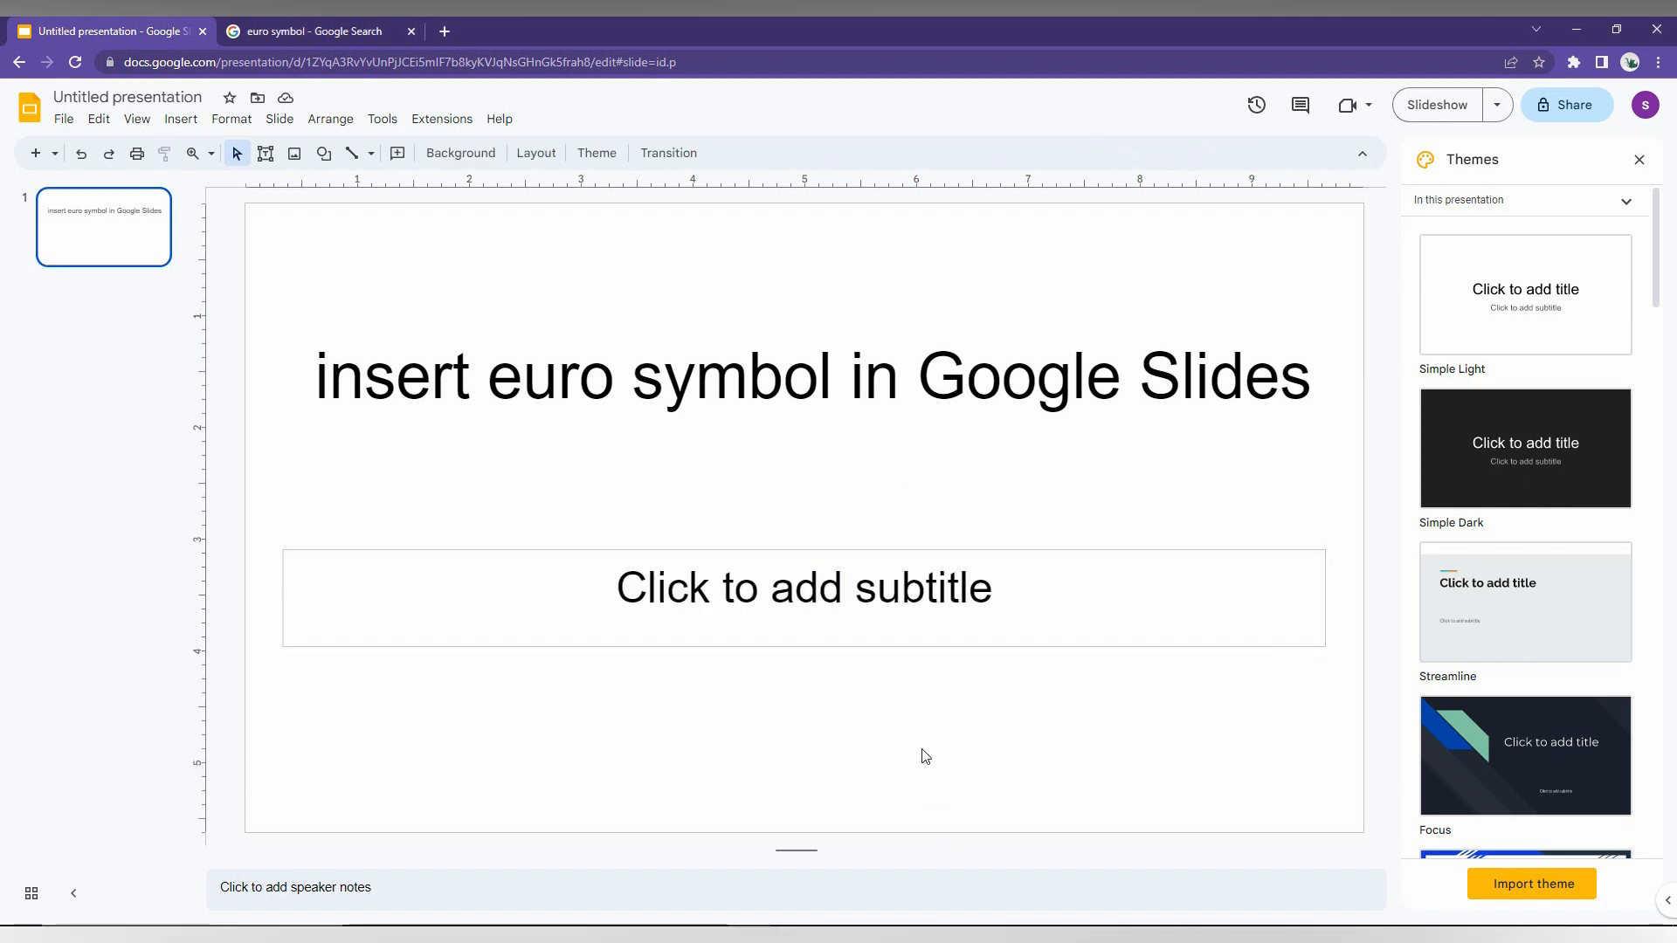
click(802, 587)
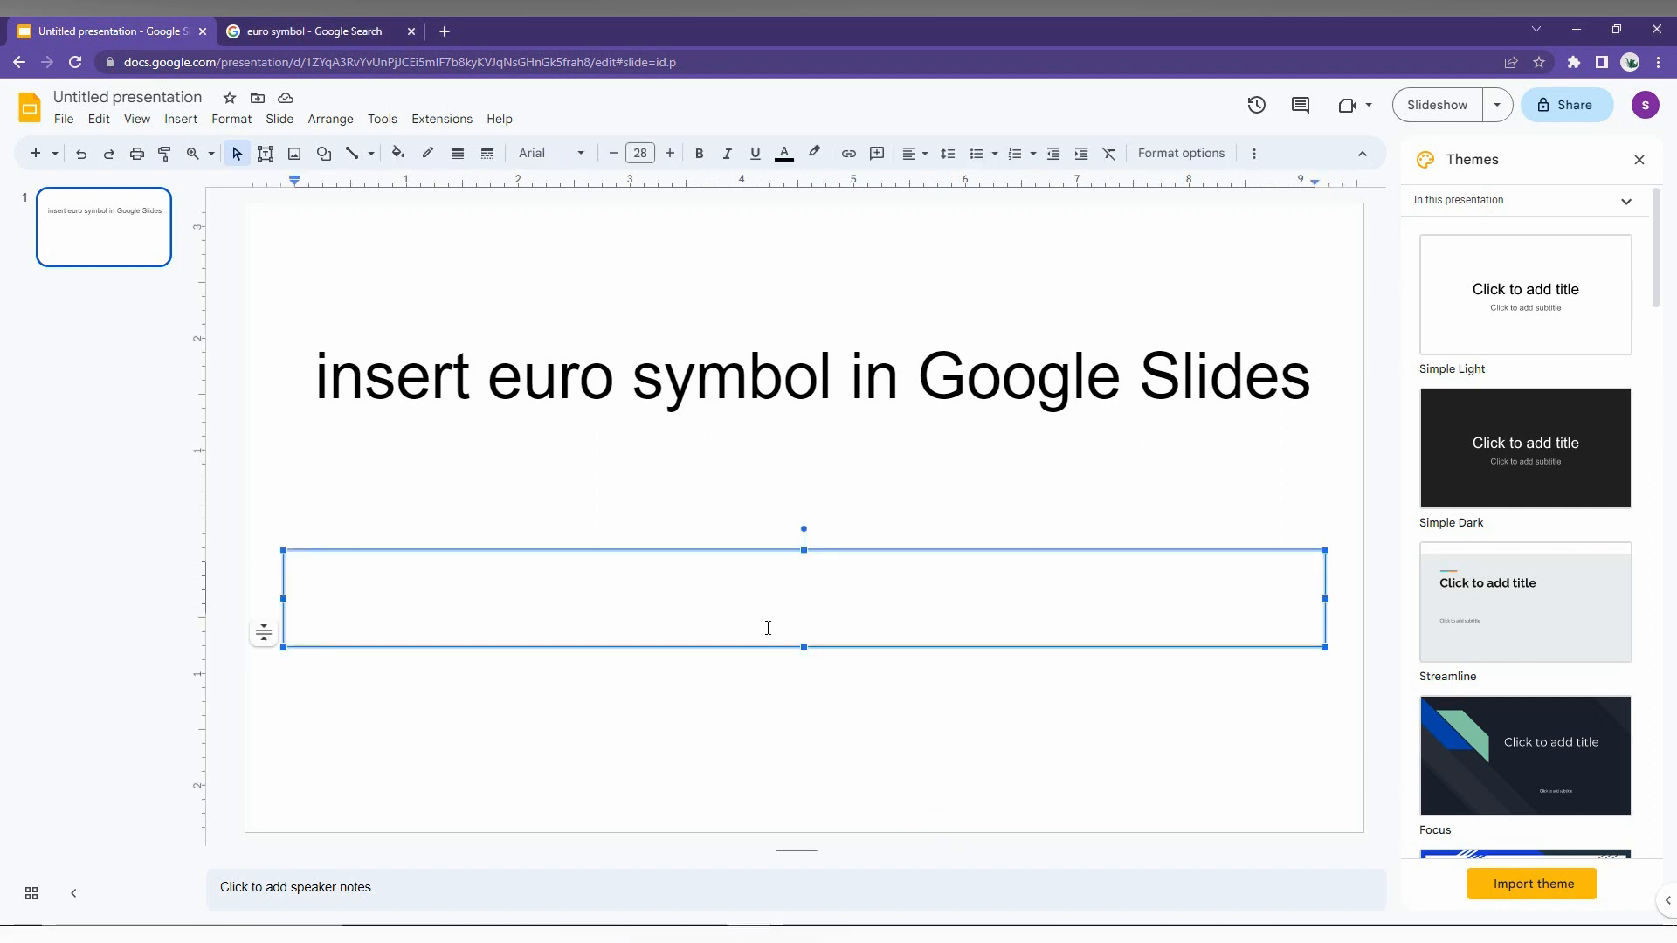
click(180, 119)
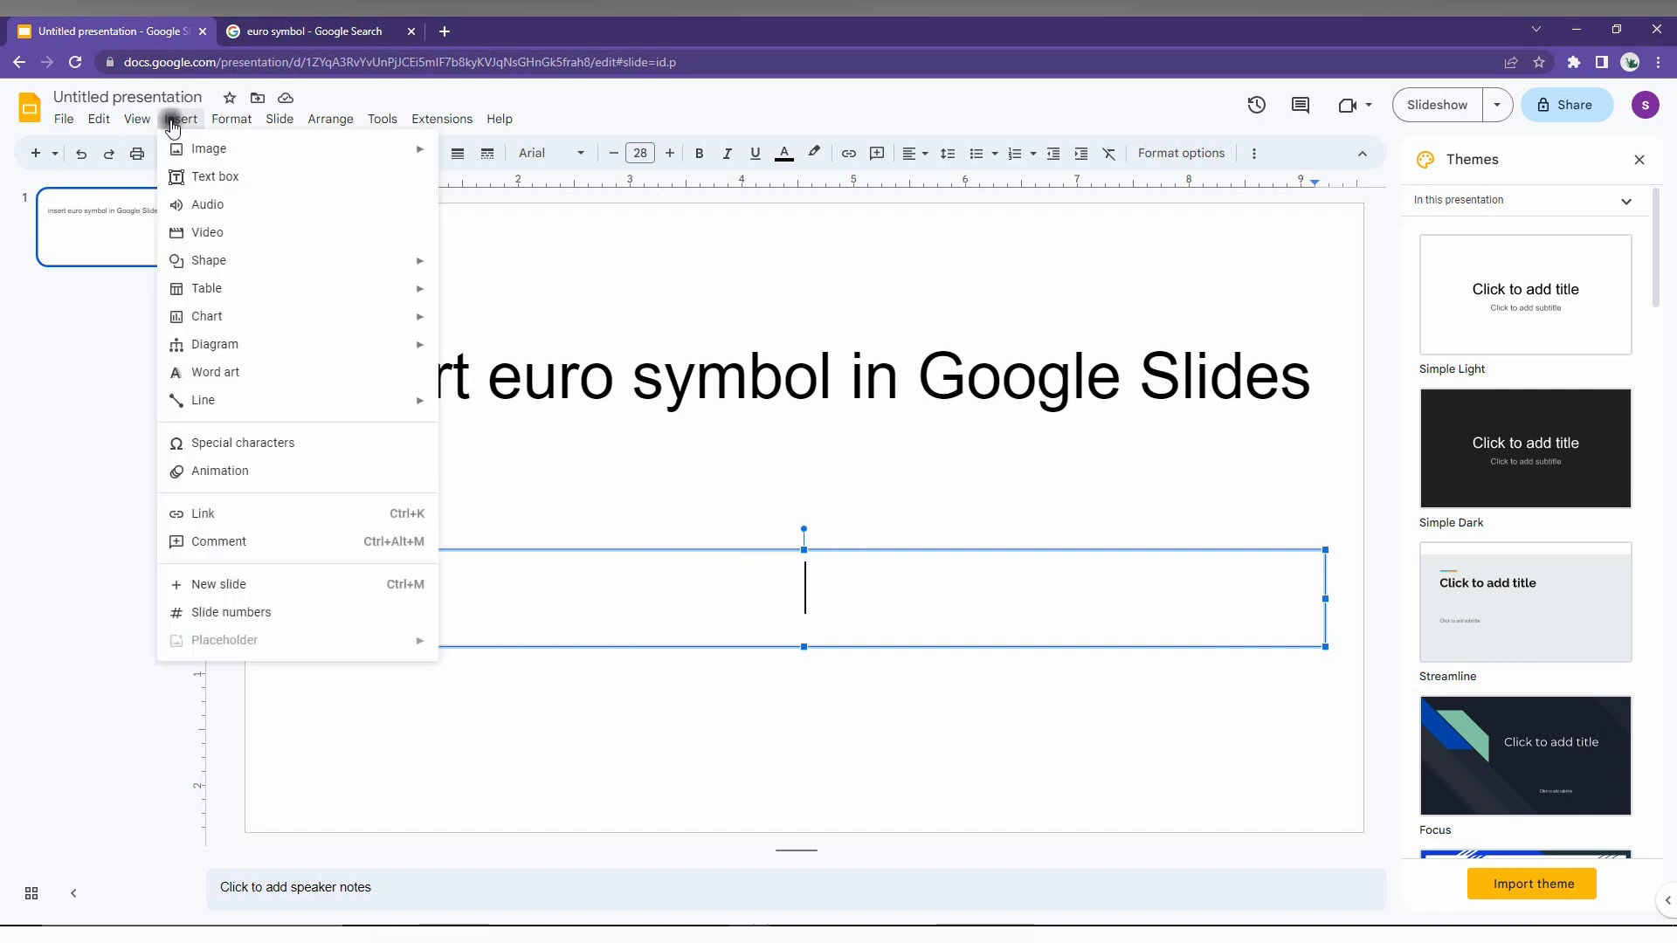
mouse_move(257, 325)
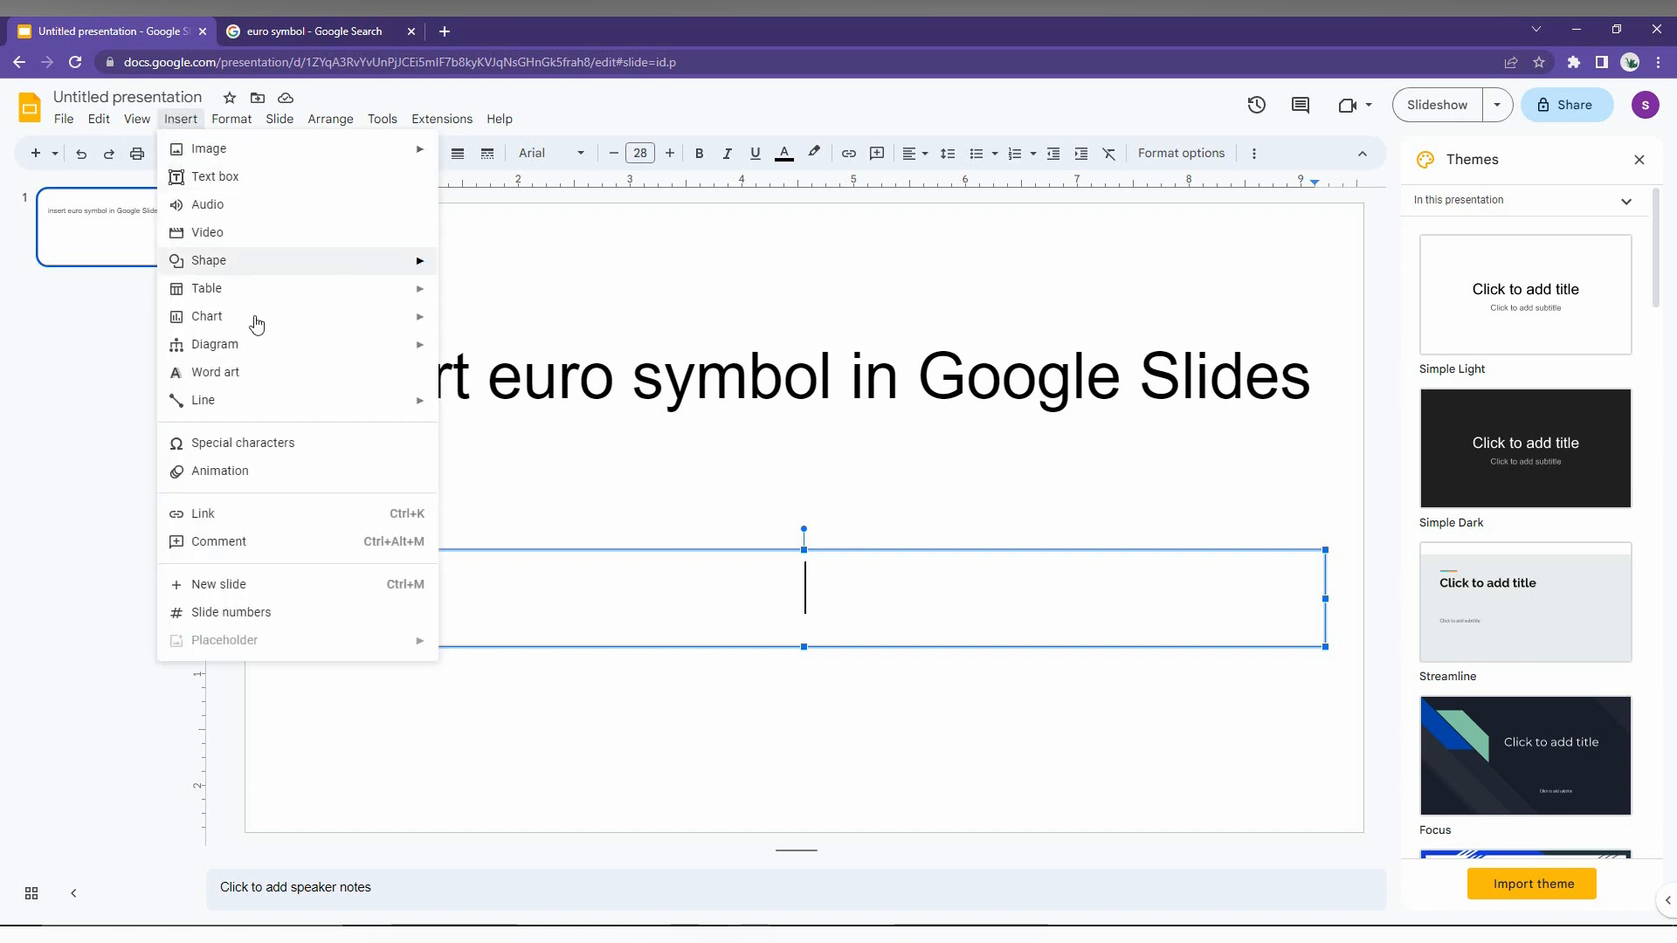
click(241, 442)
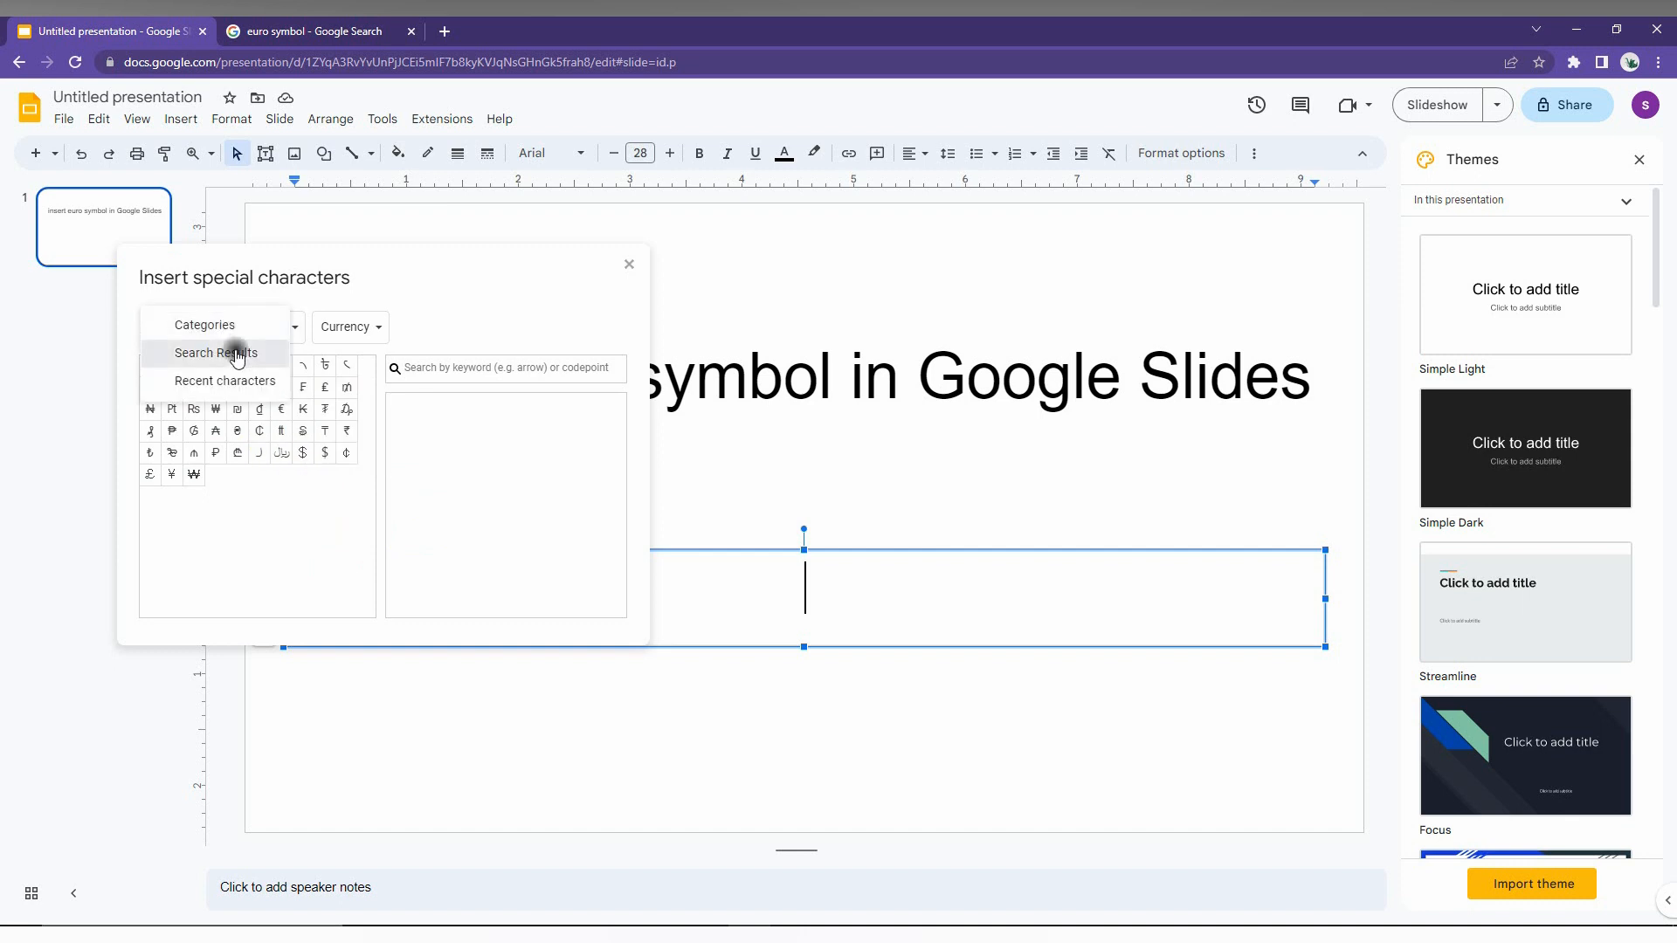
Search the picker for 'eu' and insert the € result repeatedly into the subtitle
click(214, 353)
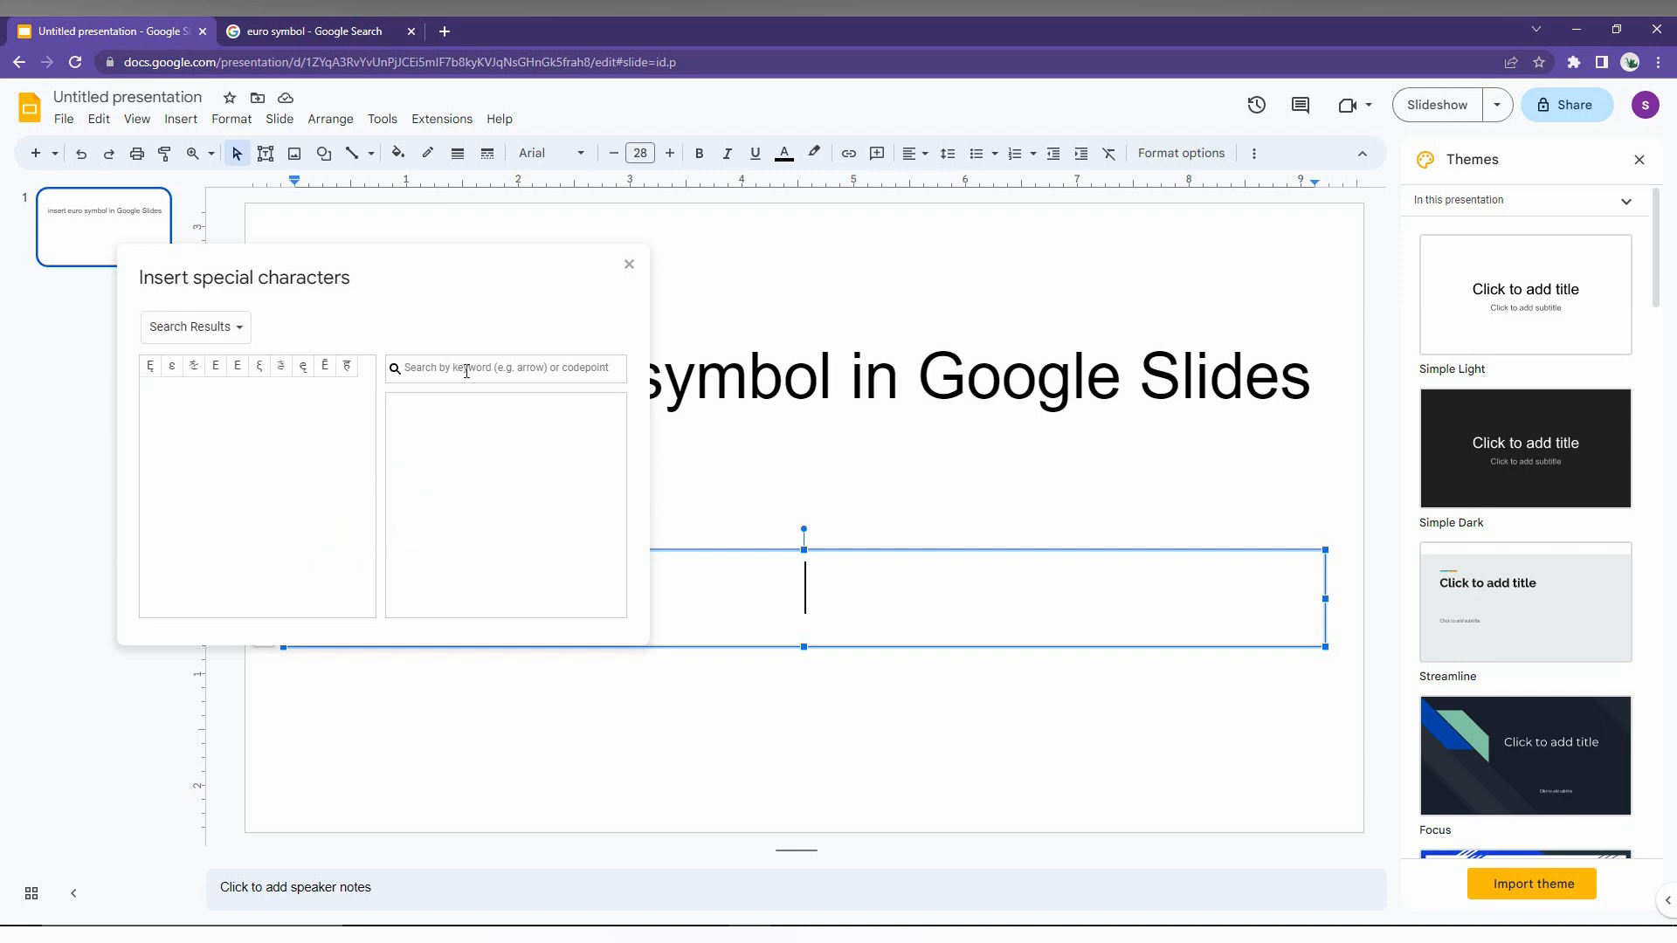
click(505, 366)
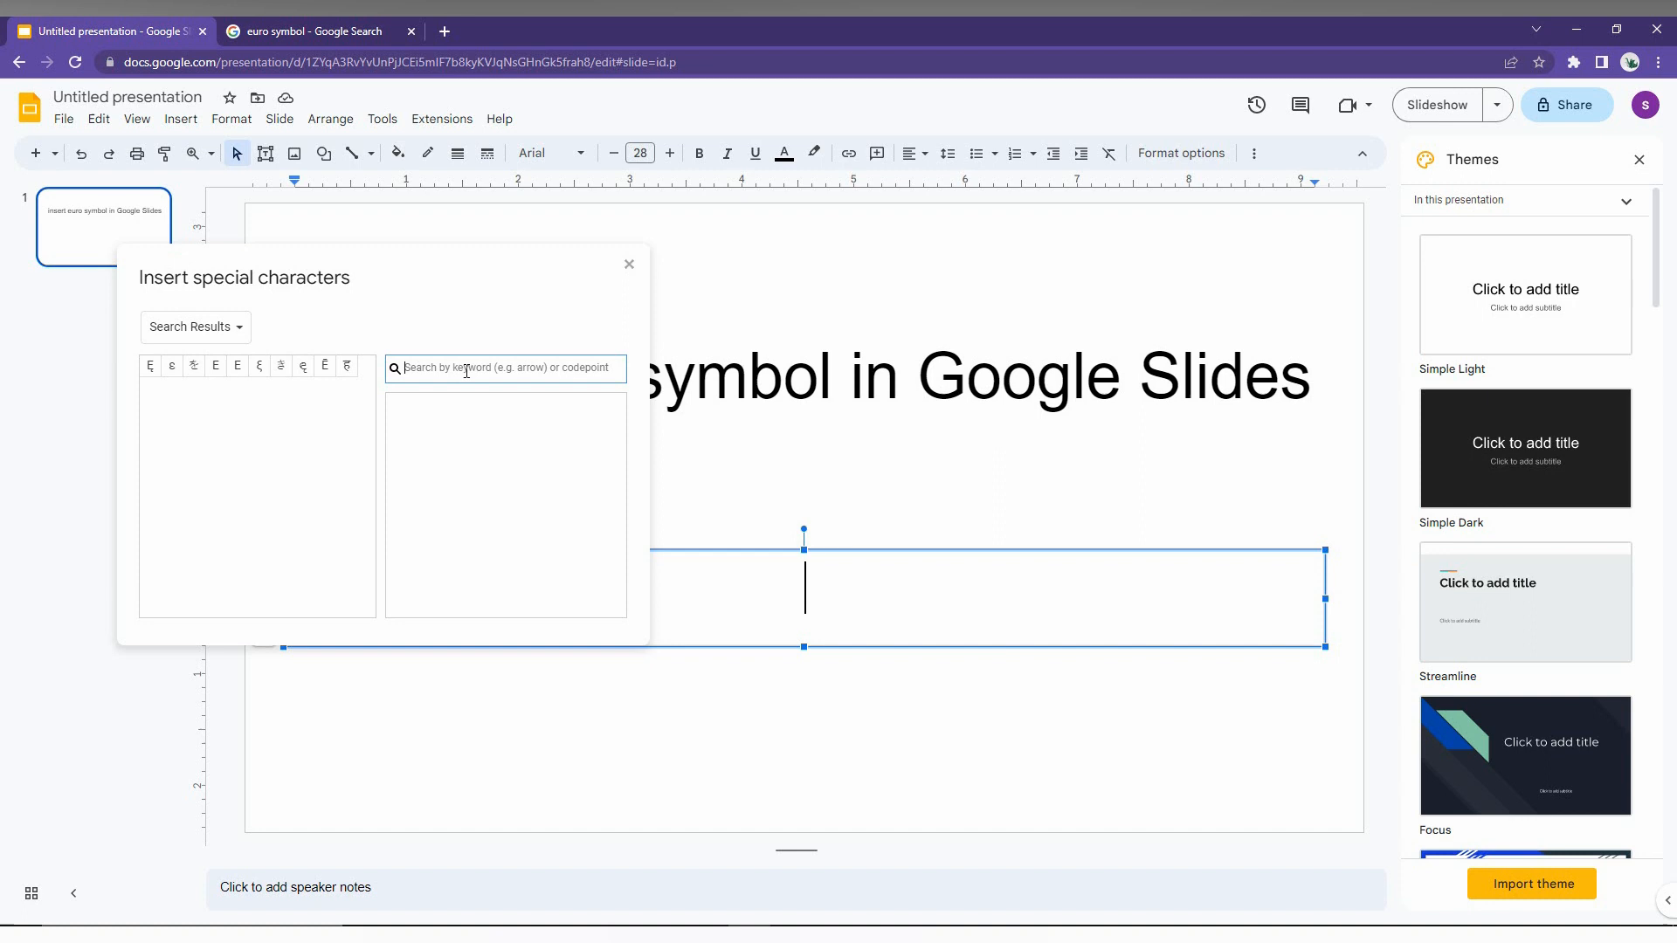
text(euro)
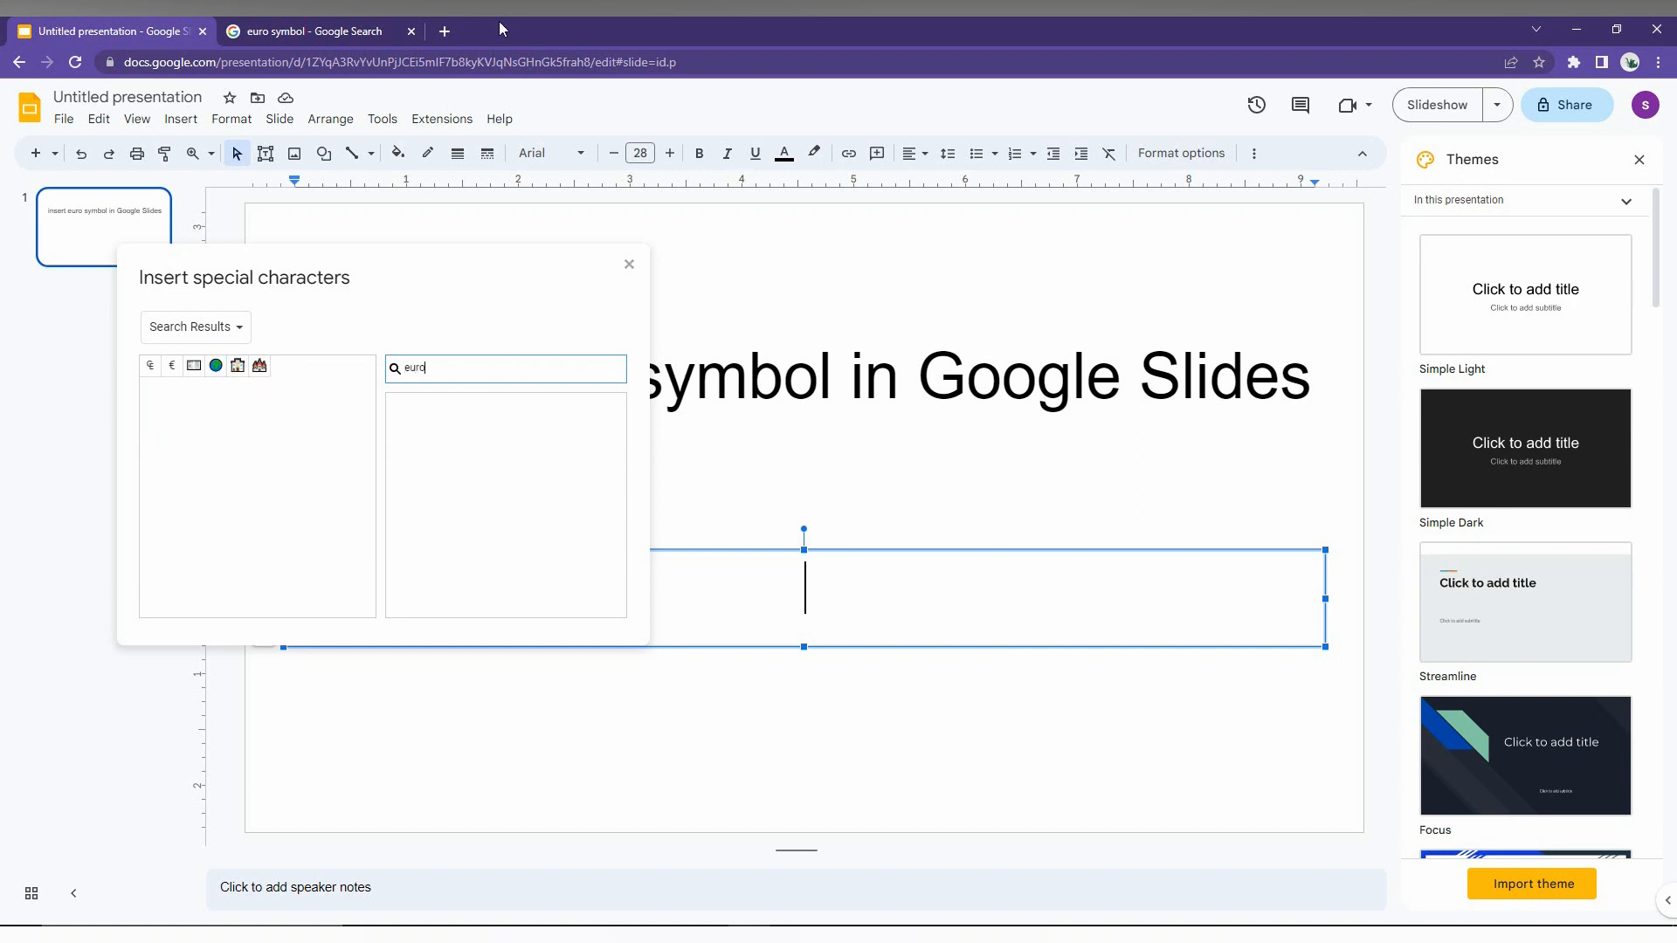
click(173, 365)
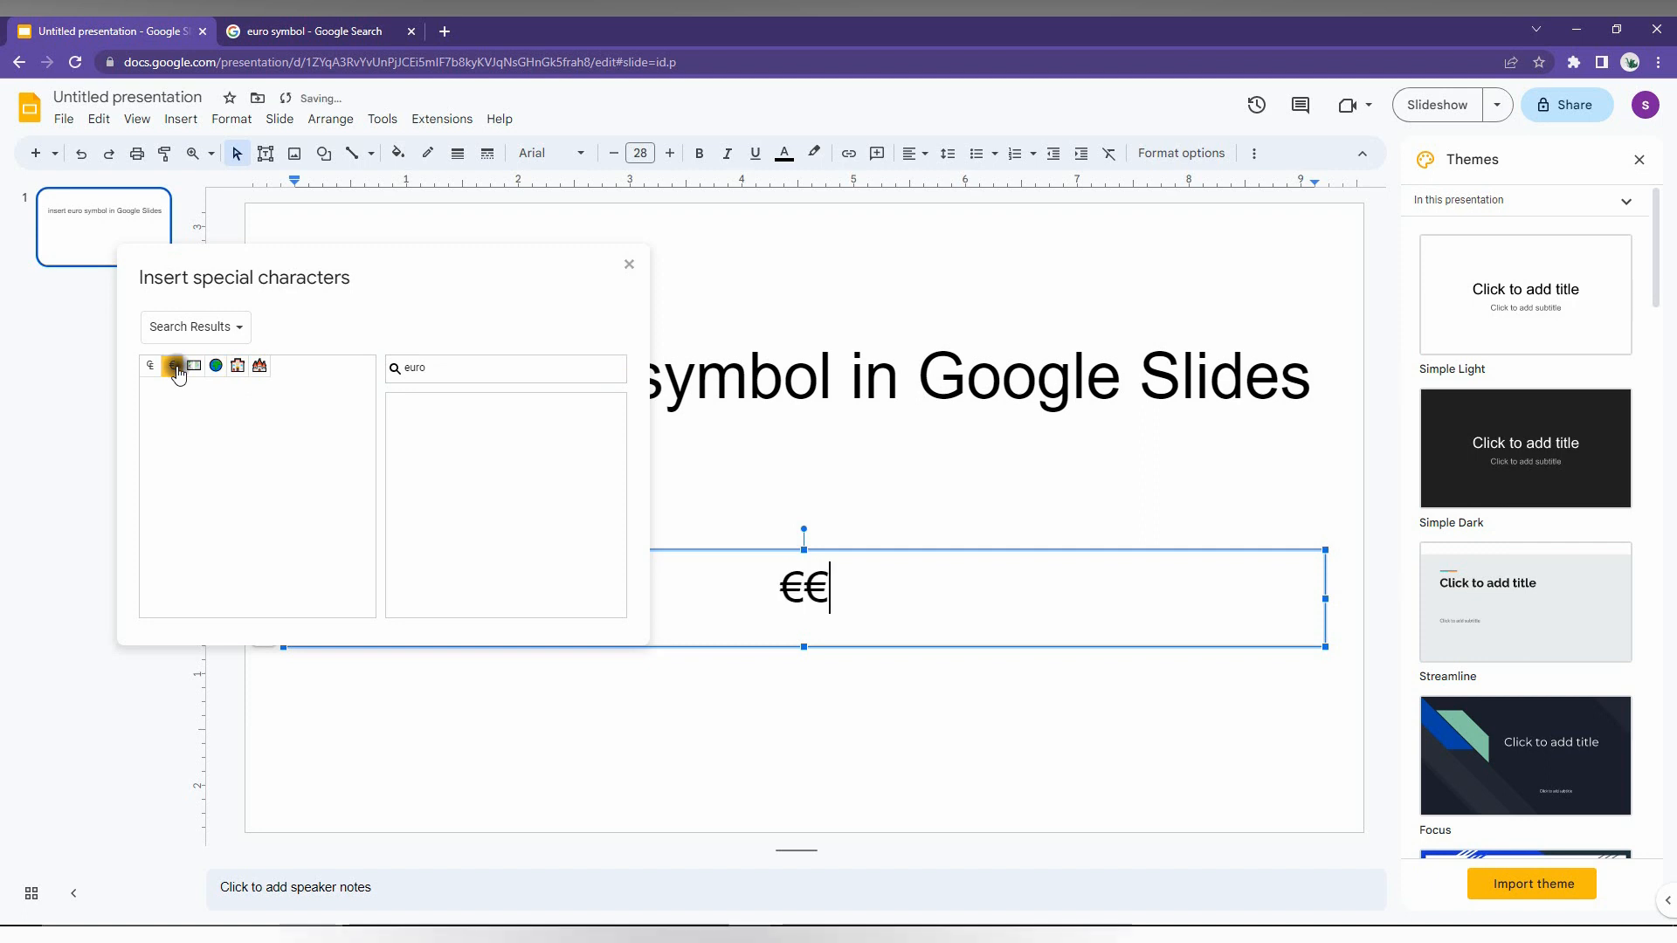
click(173, 365)
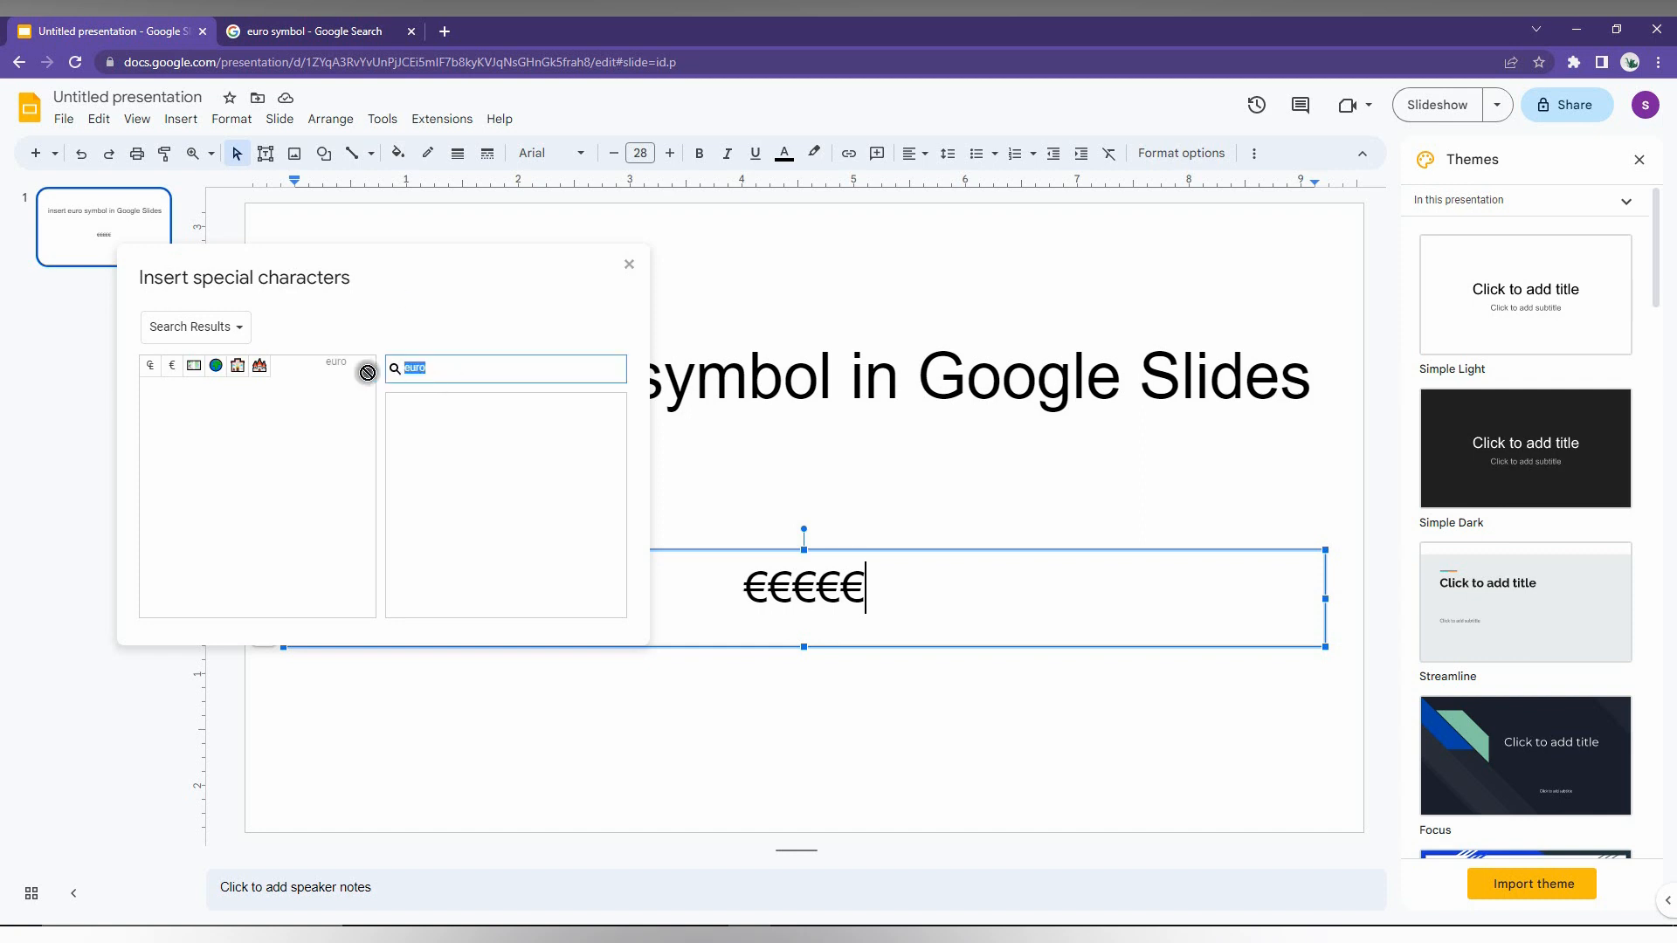
Draw a € in the handwriting pad and insert the recognised euro symbol
click(367, 372)
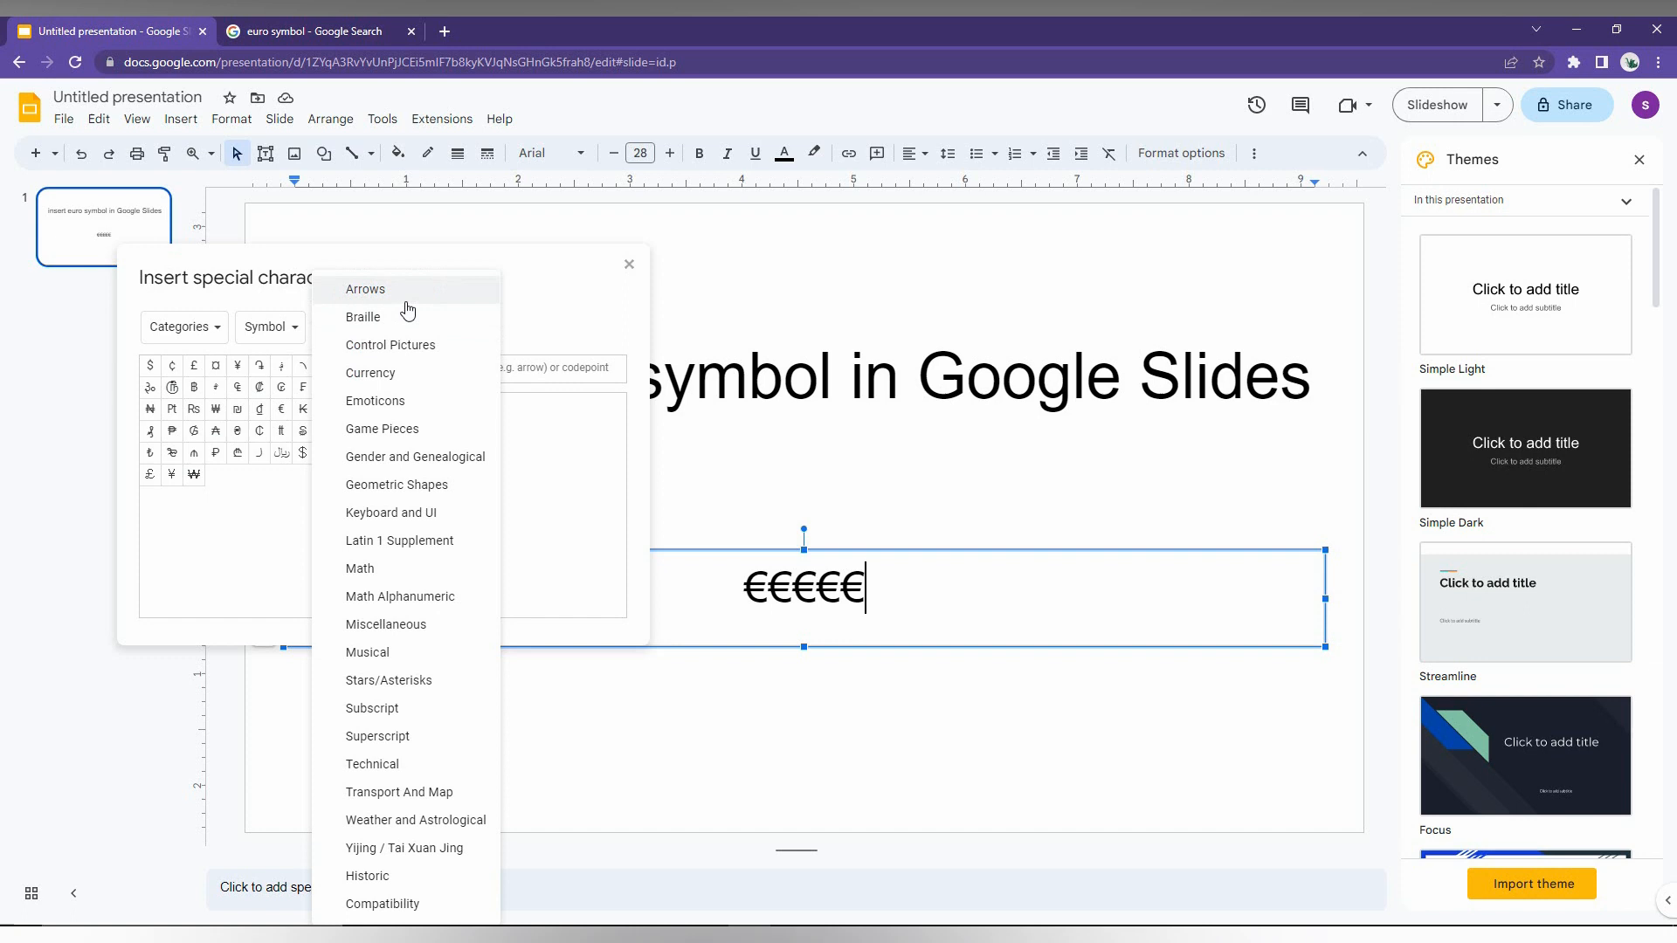
click(365, 288)
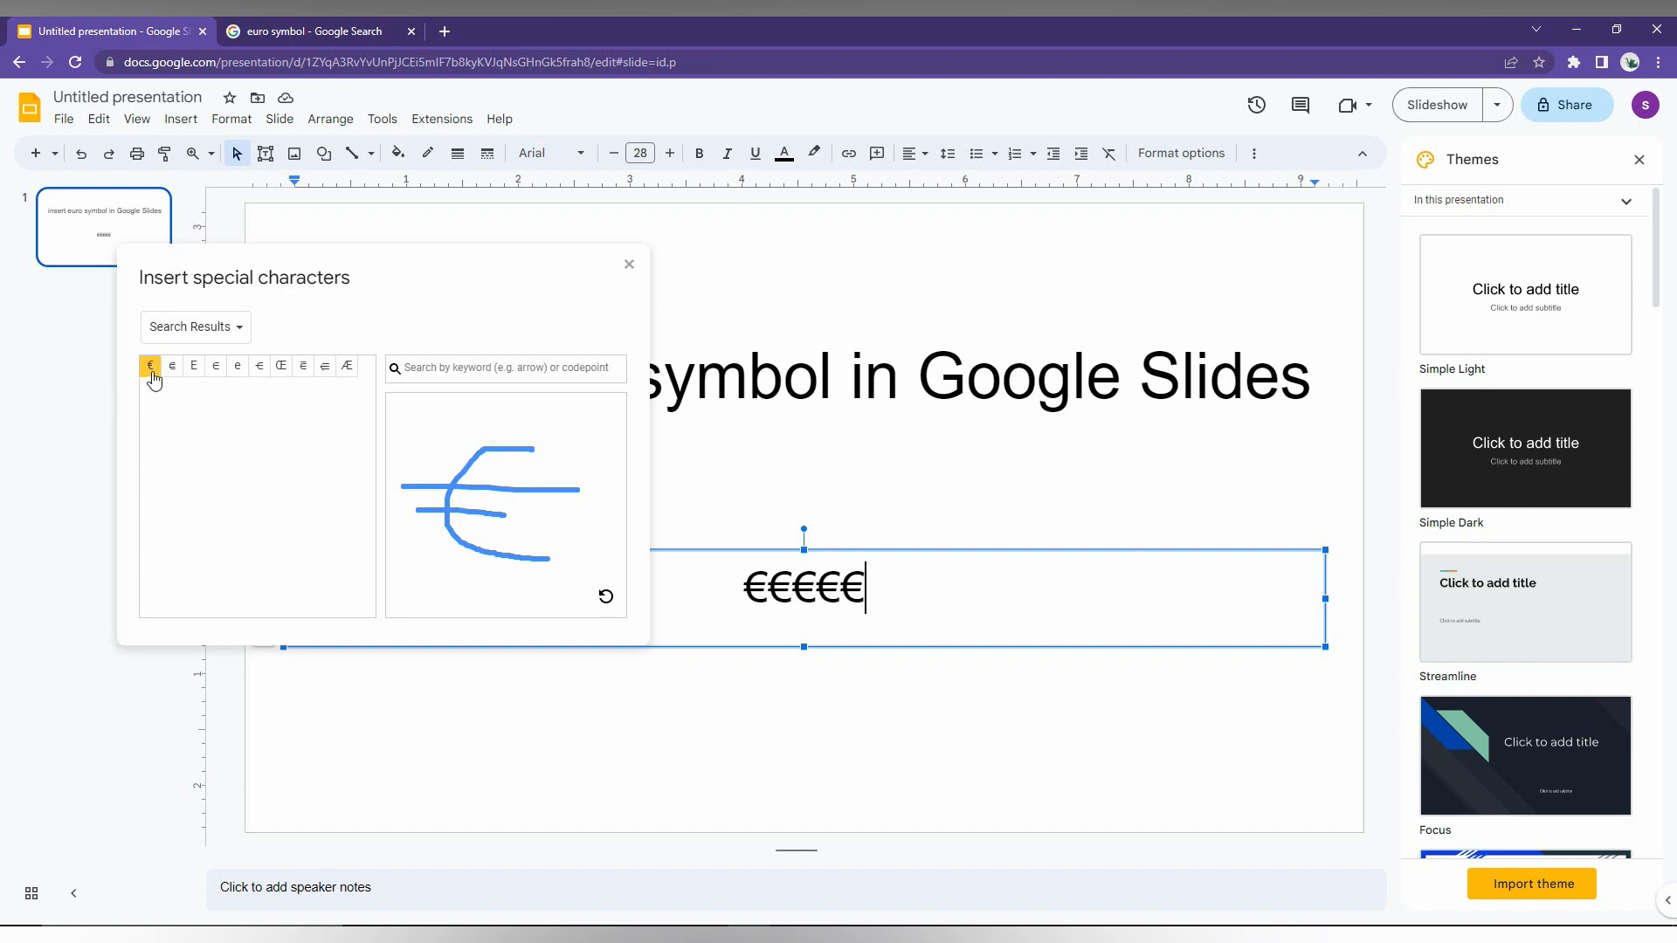
click(151, 365)
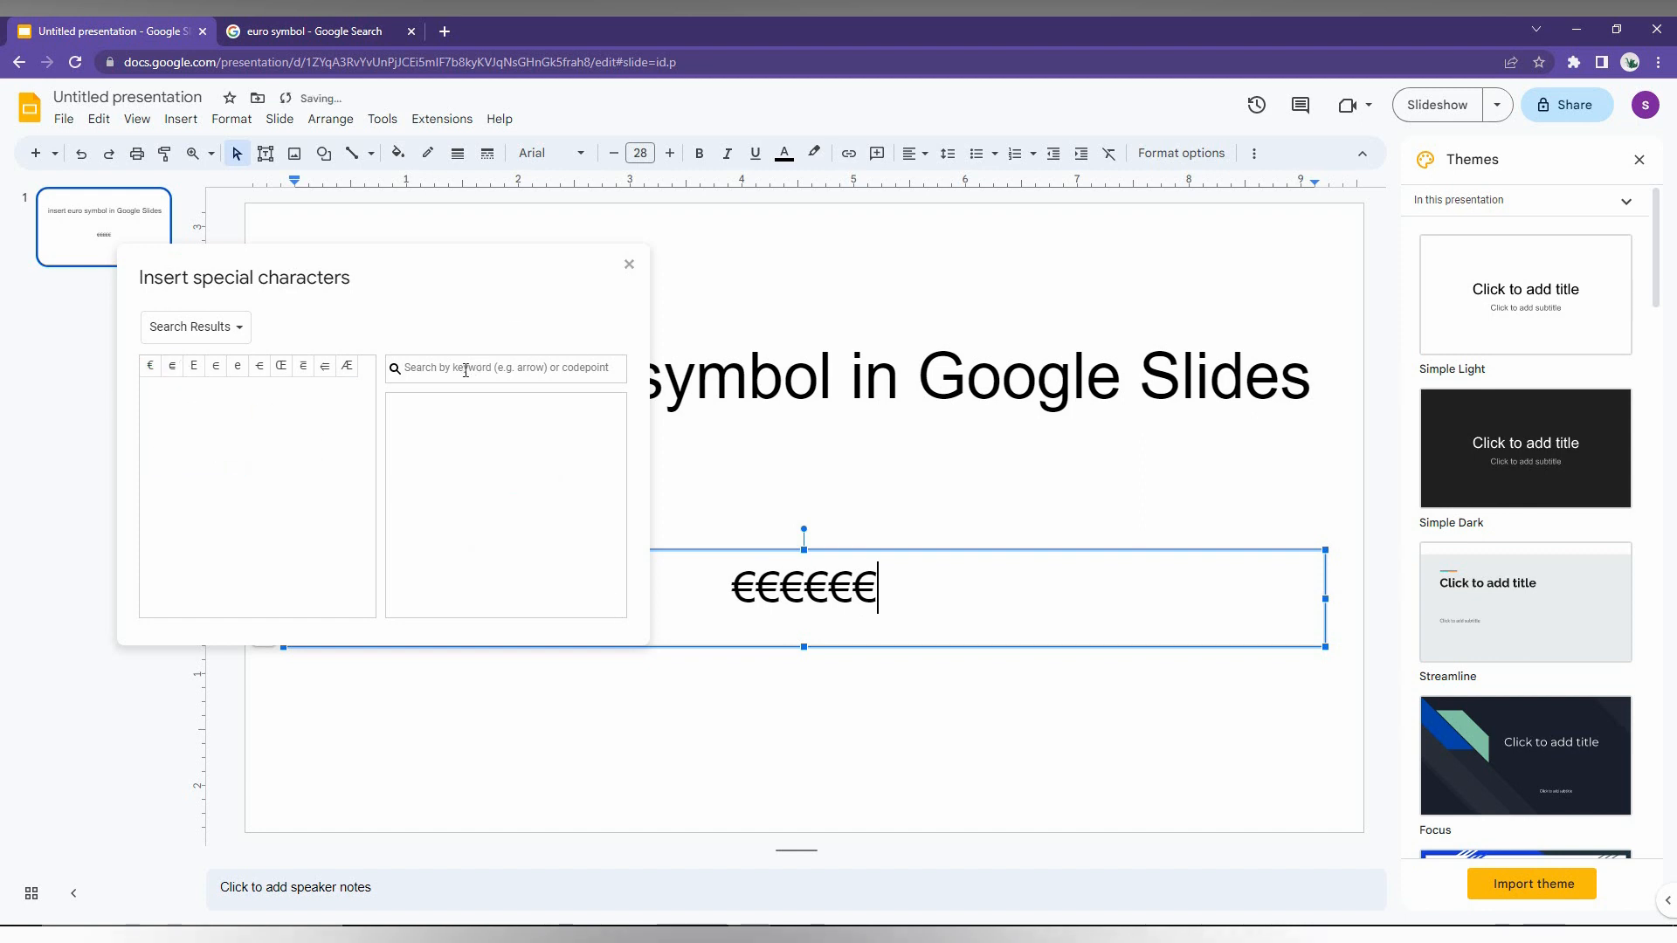
Switch to the Symbol > Currency category and add more € symbols to the row
click(194, 327)
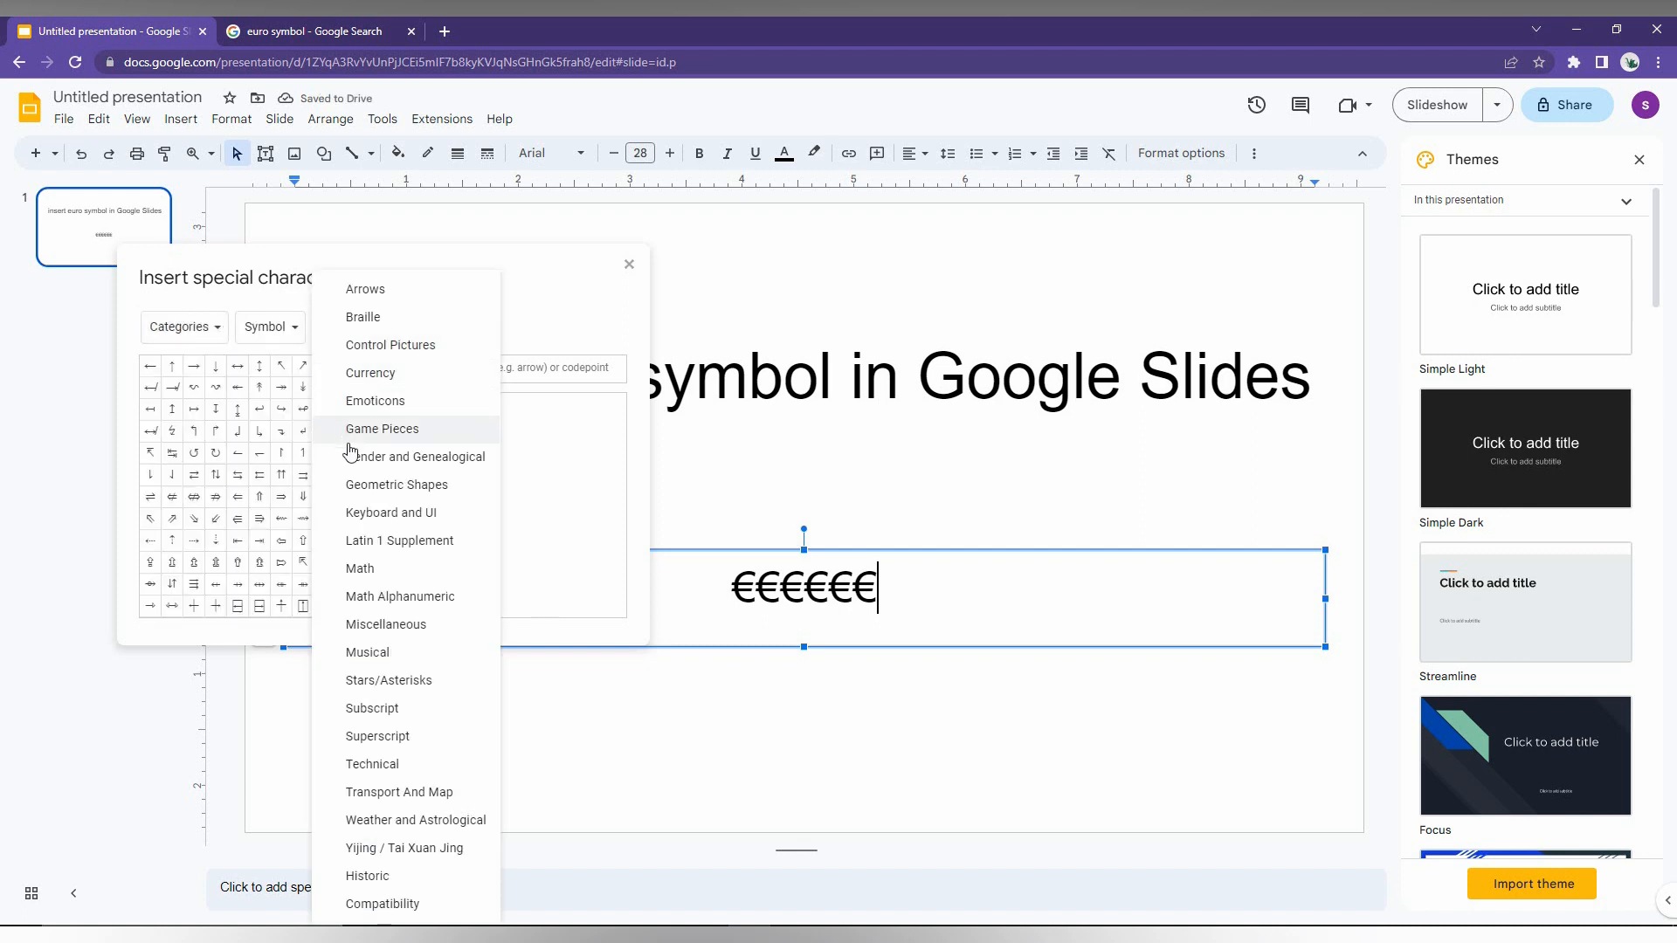
click(370, 372)
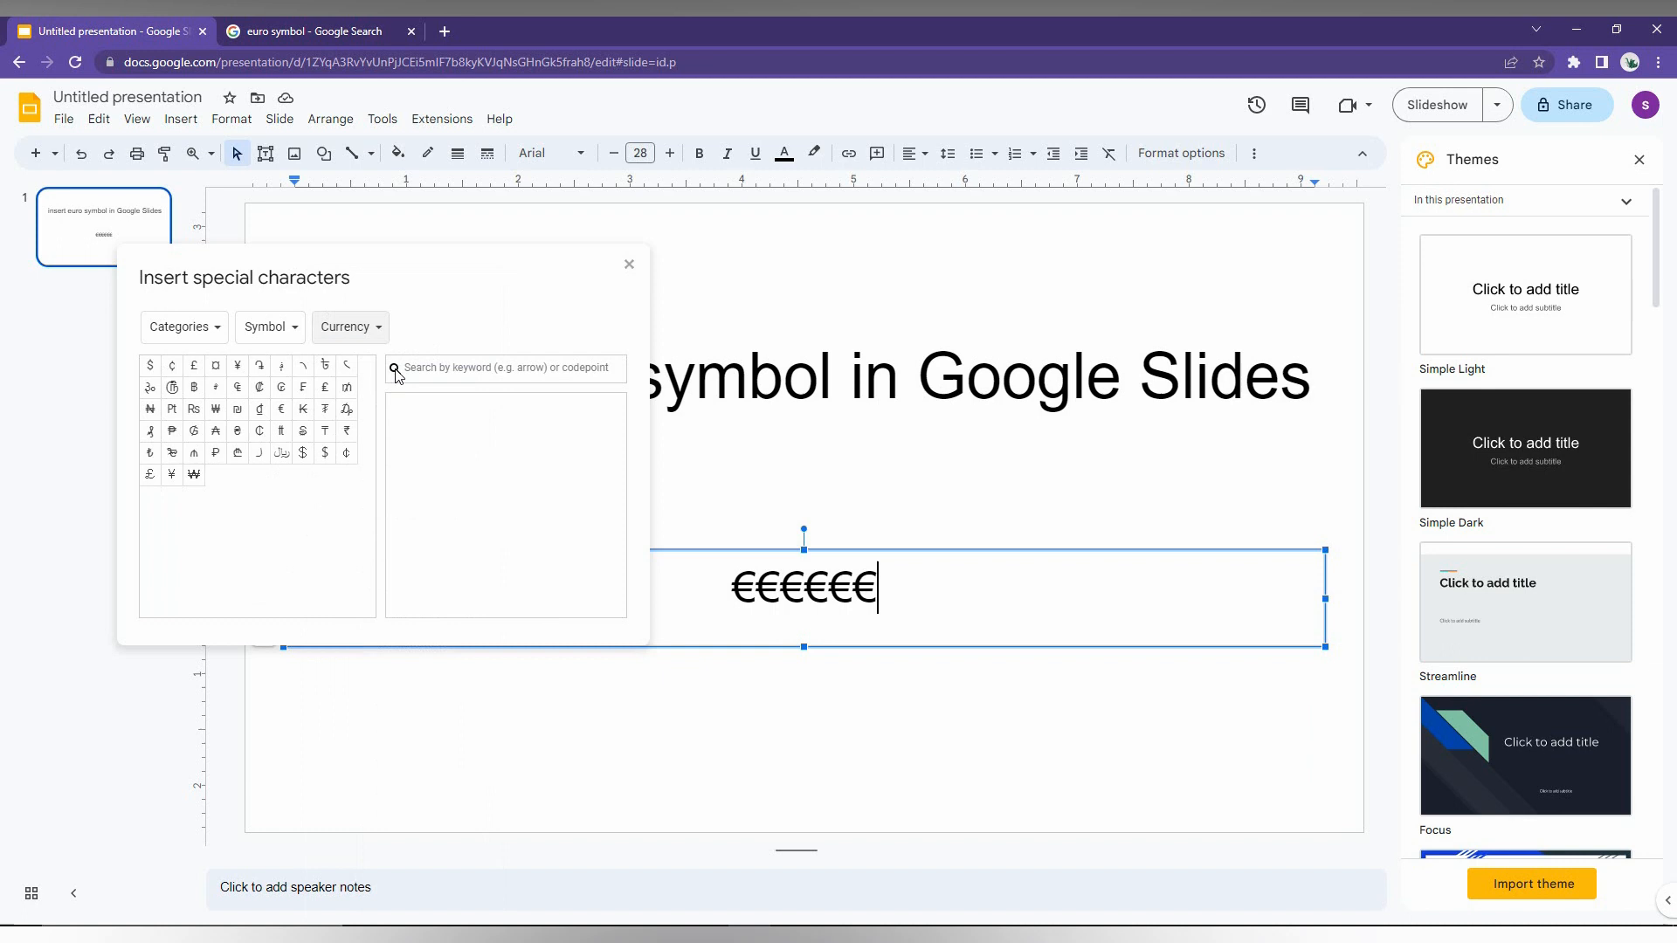
mouse_move(214, 568)
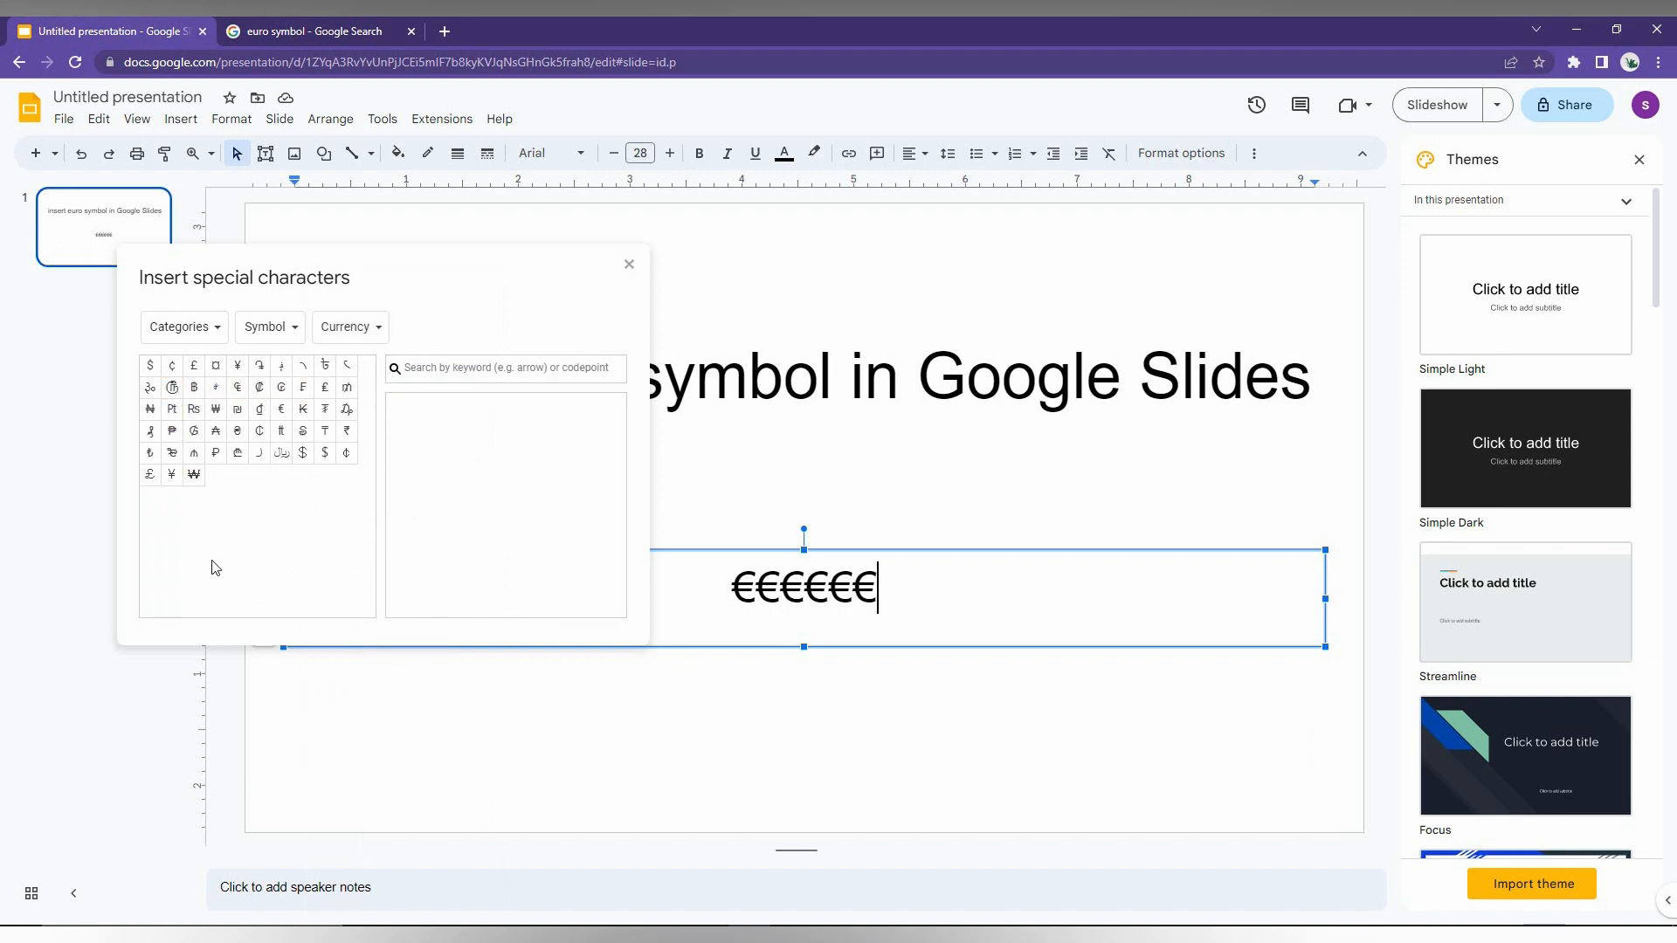
mouse_move(342, 370)
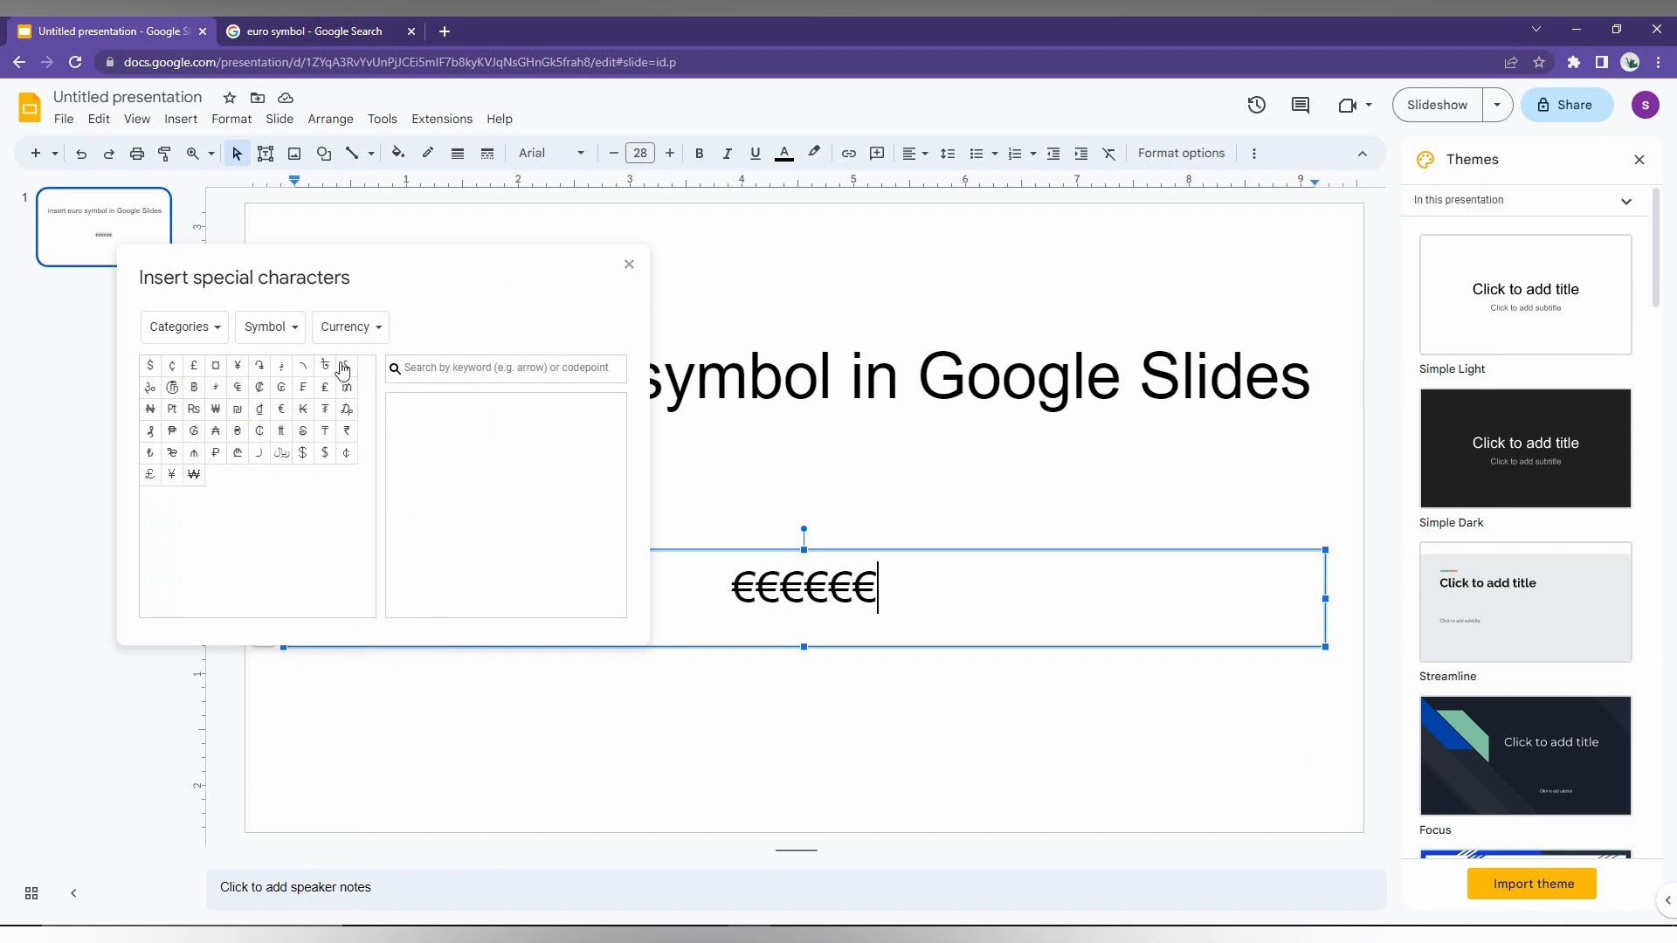
mouse_move(267, 478)
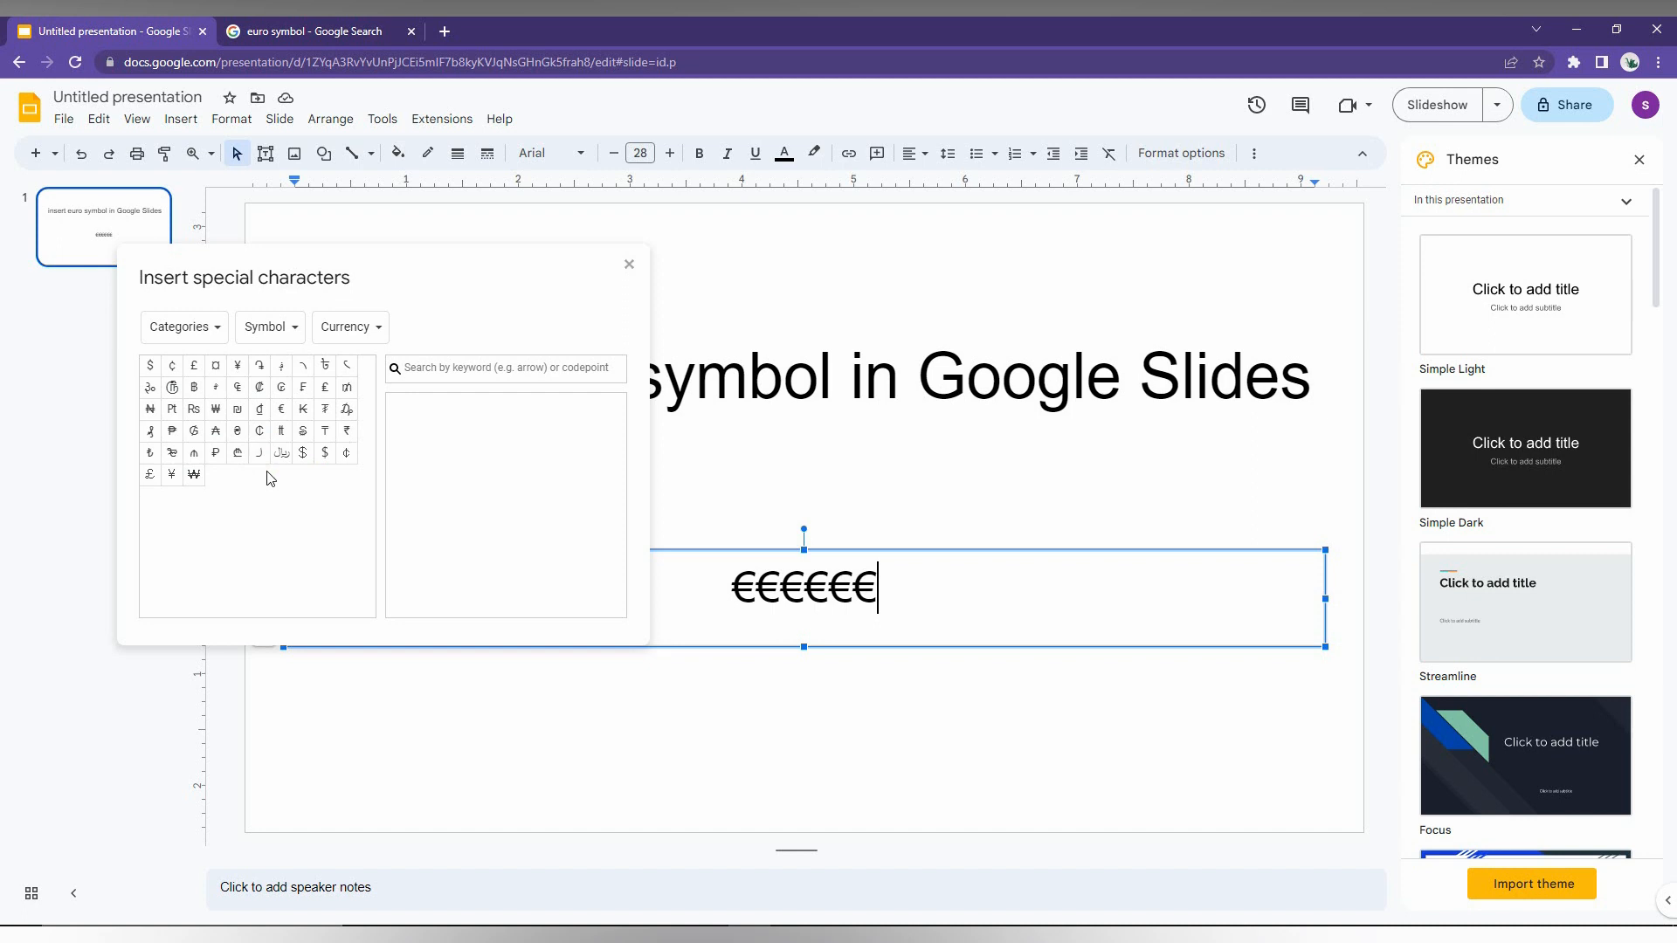
click(279, 408)
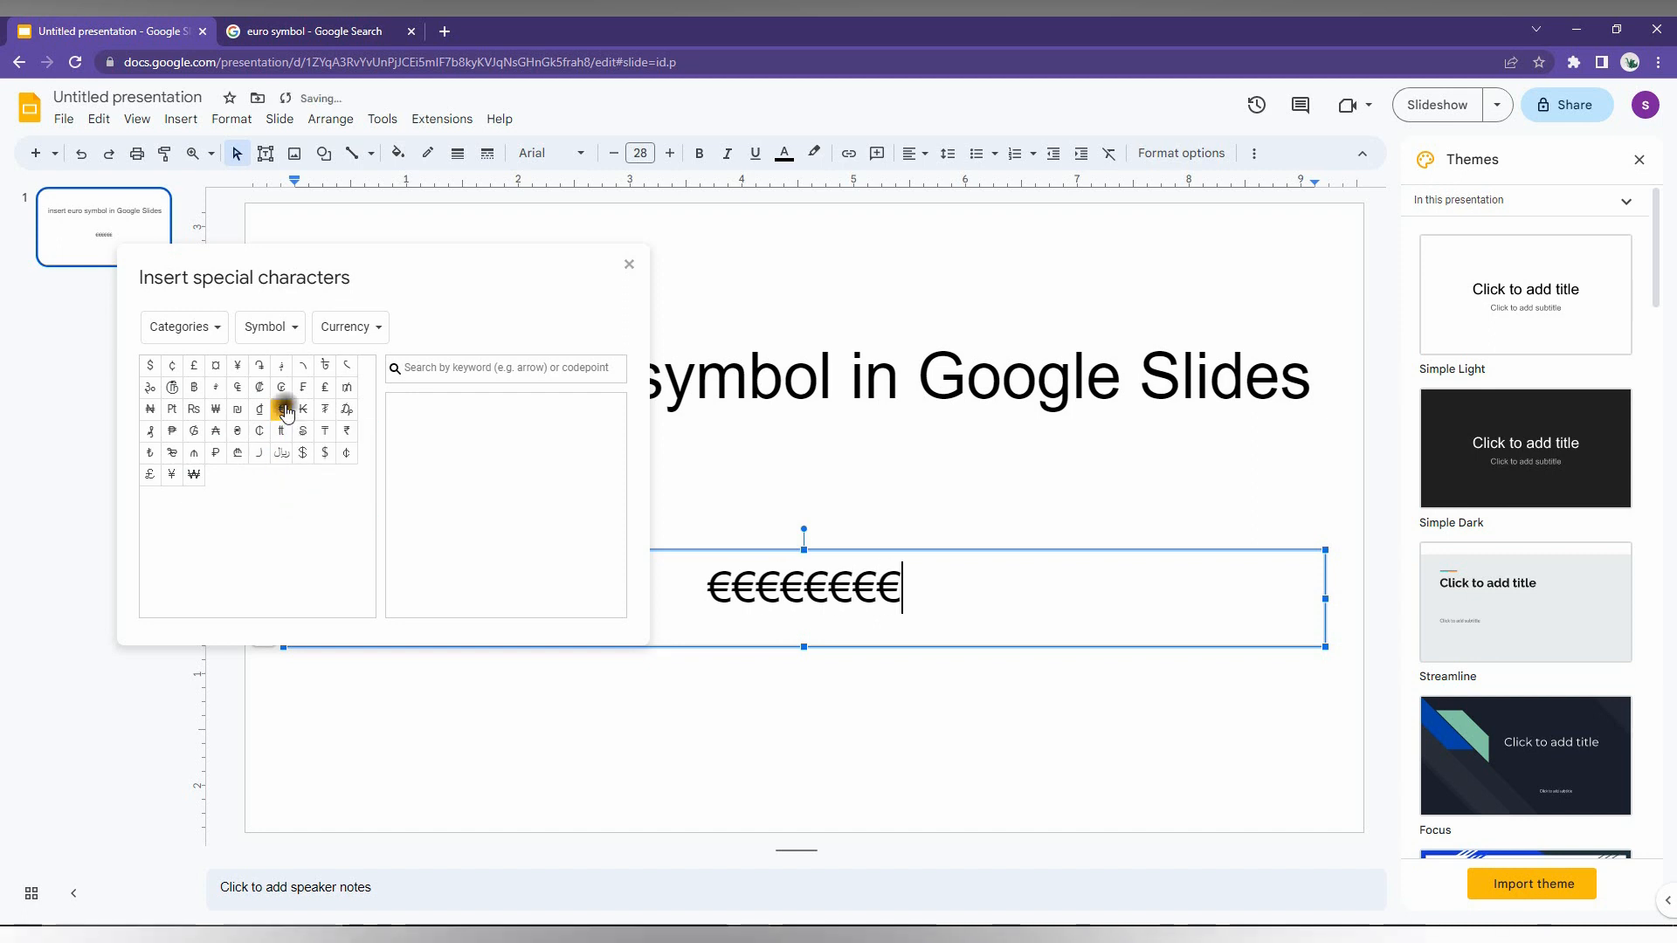
click(279, 409)
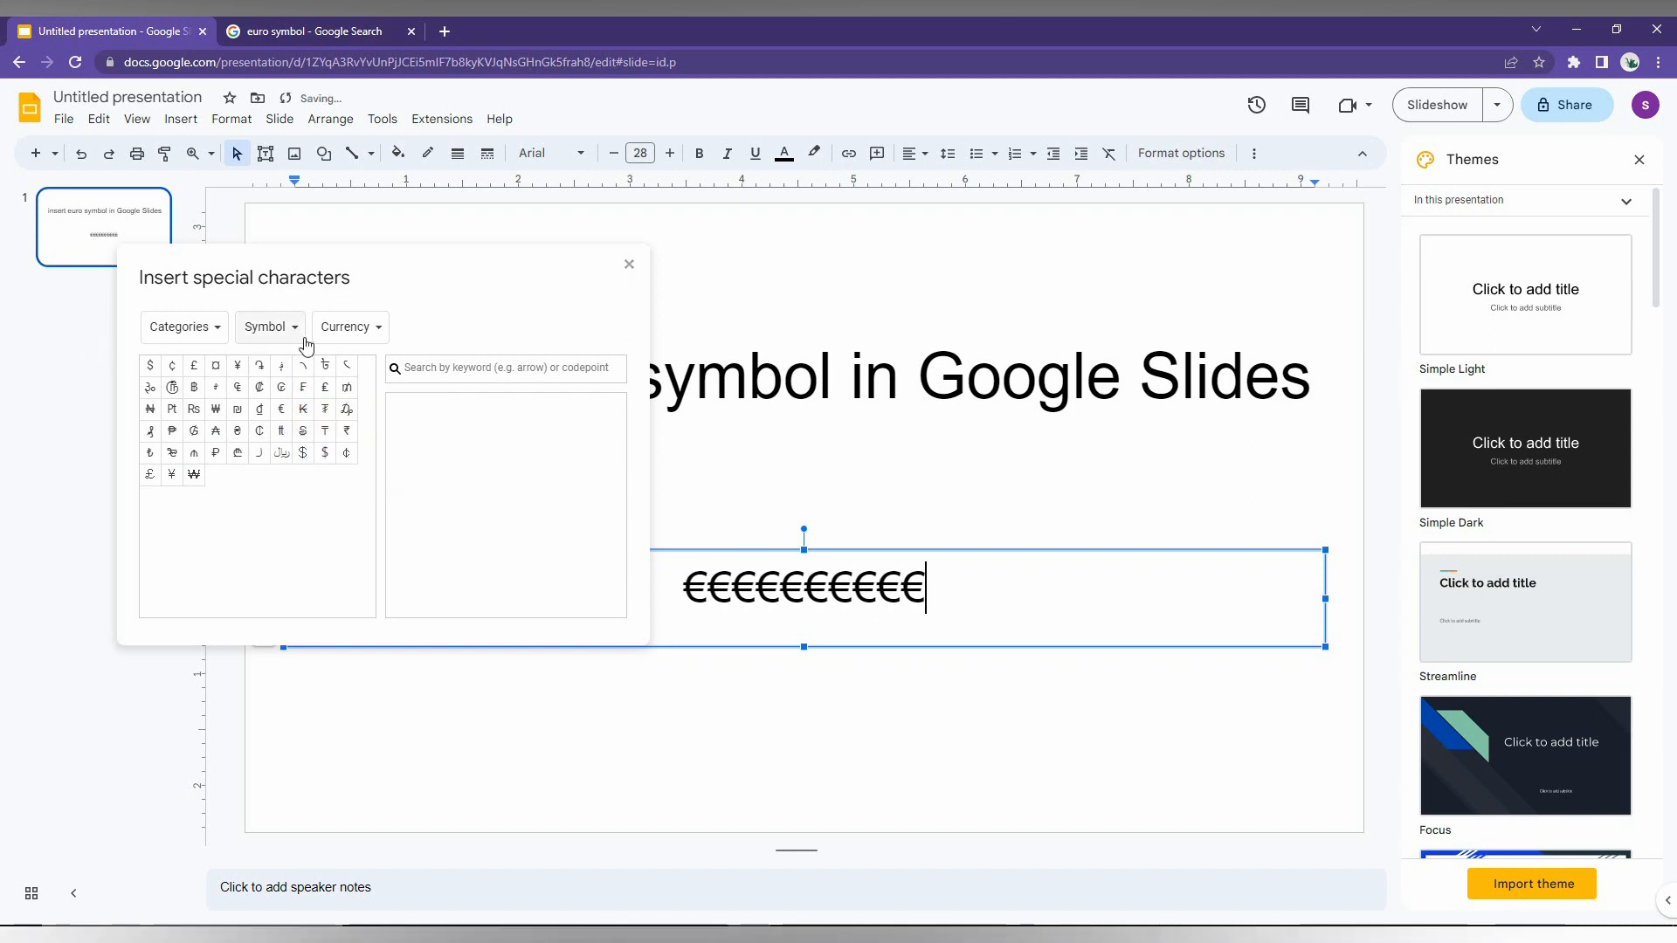
click(629, 264)
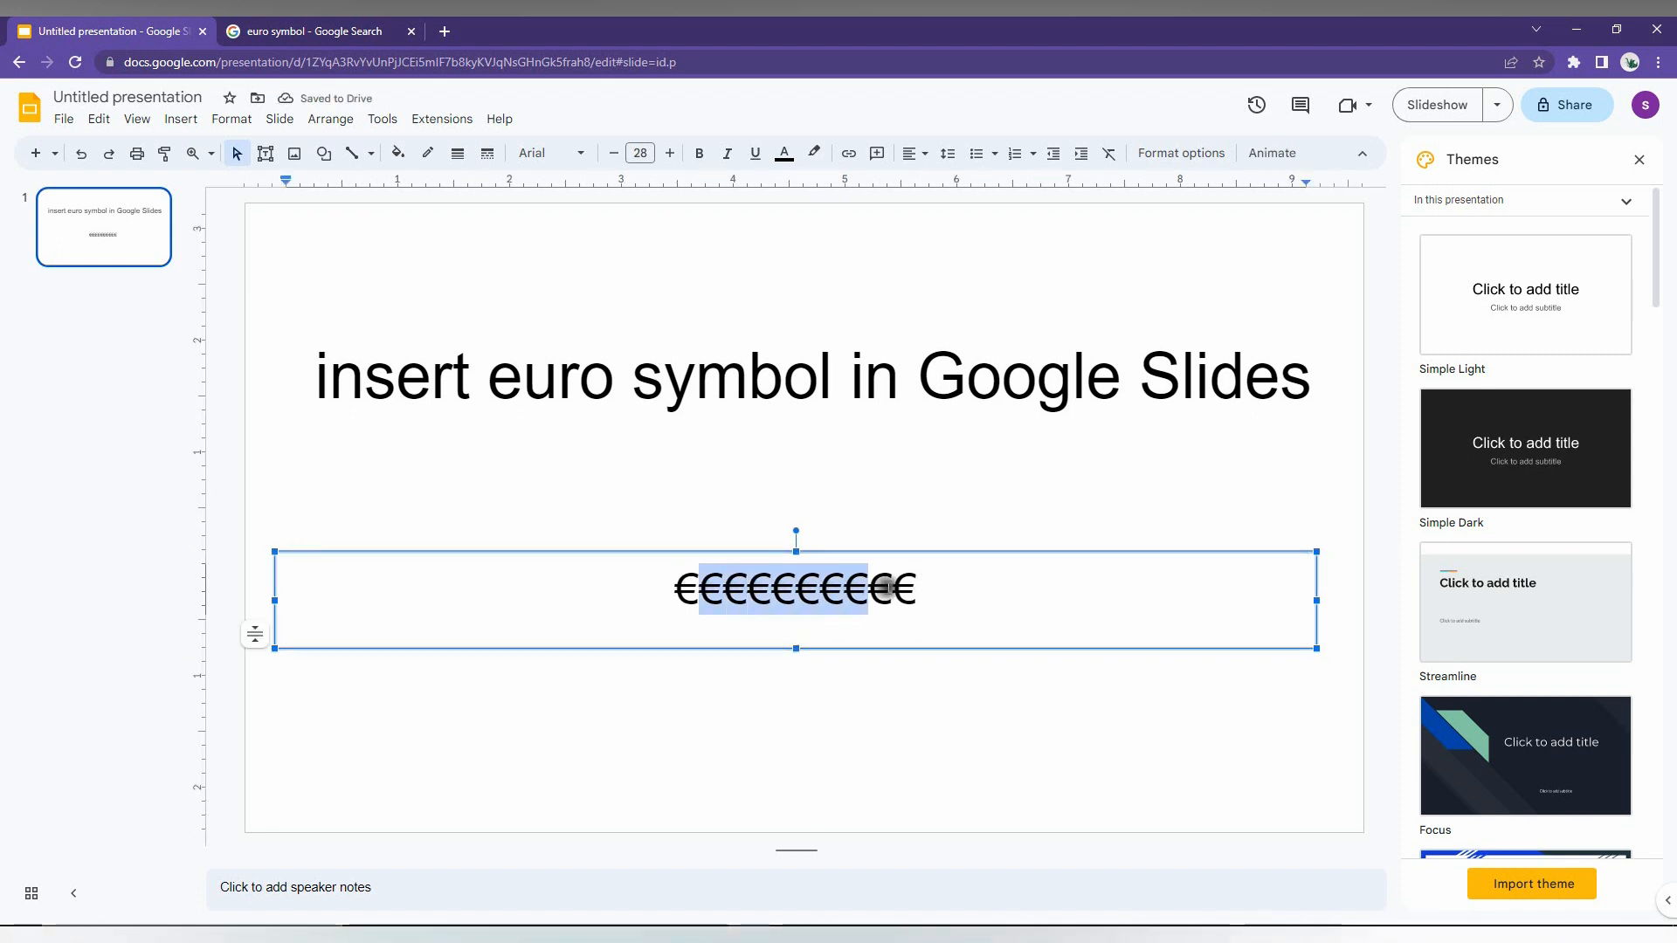
Bring up the toolbar font size choices for the row of euro symbols
click(640, 154)
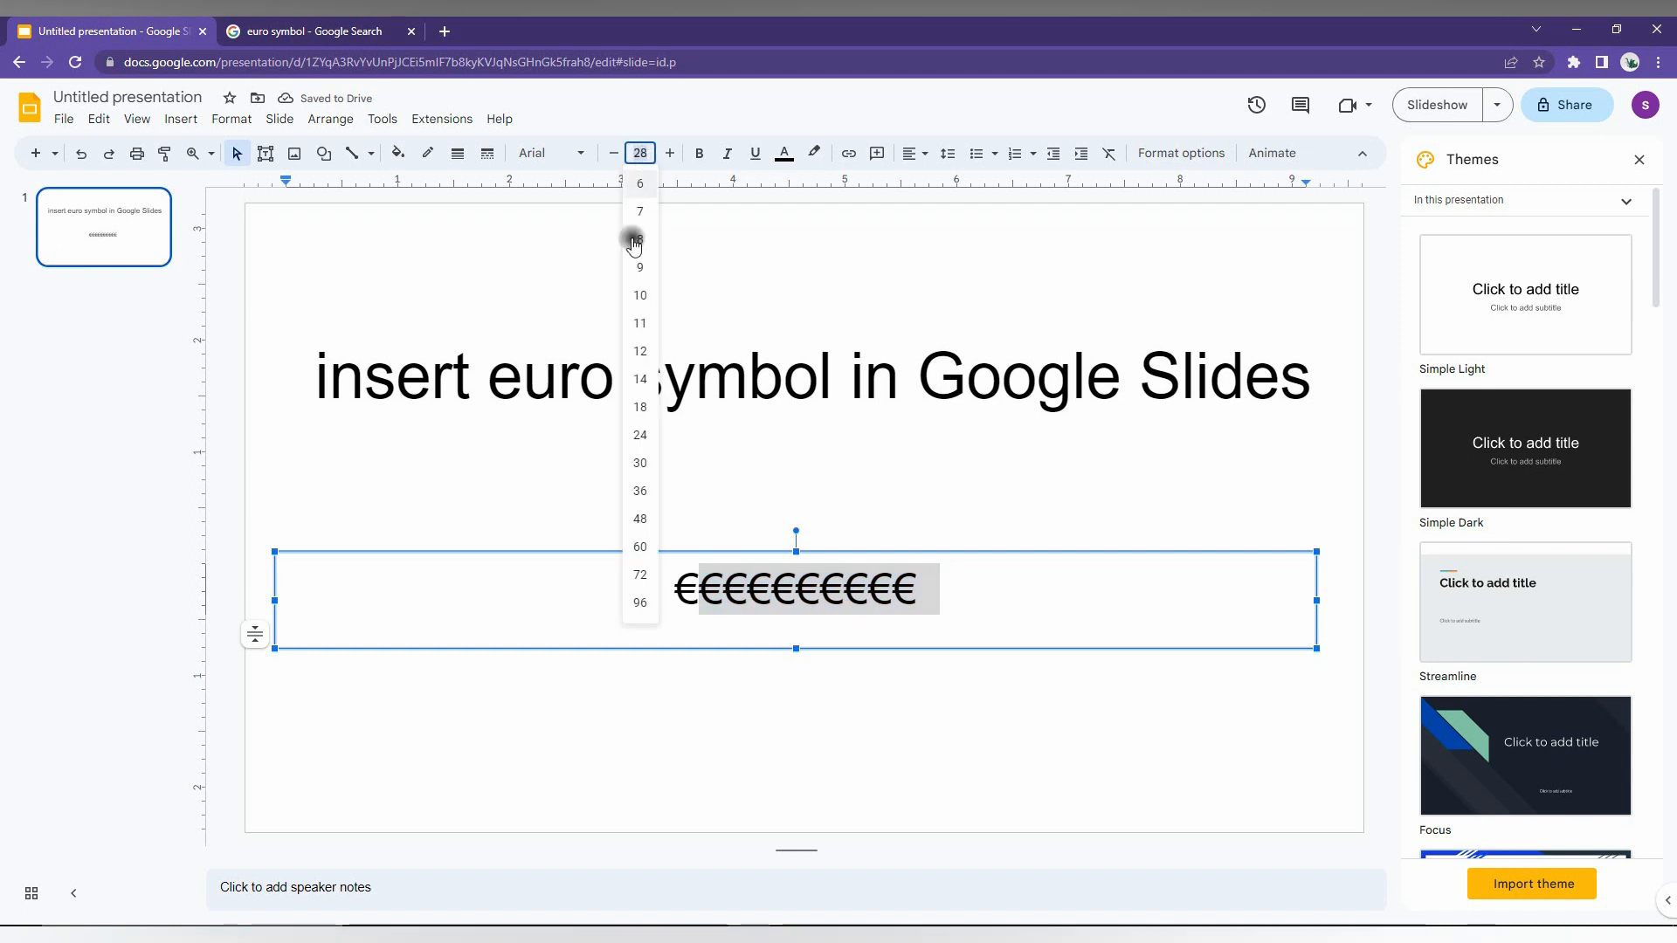